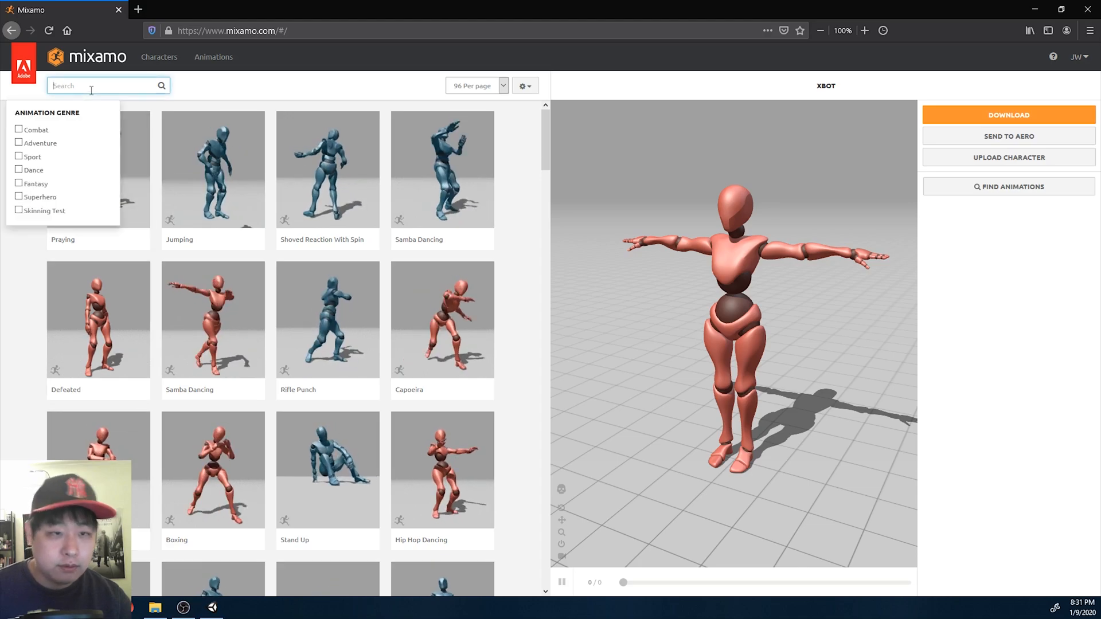
# Search Mixamo for 'death' and download Zombie Death as FBX with skin at 60 fps.
pyautogui.write('death')
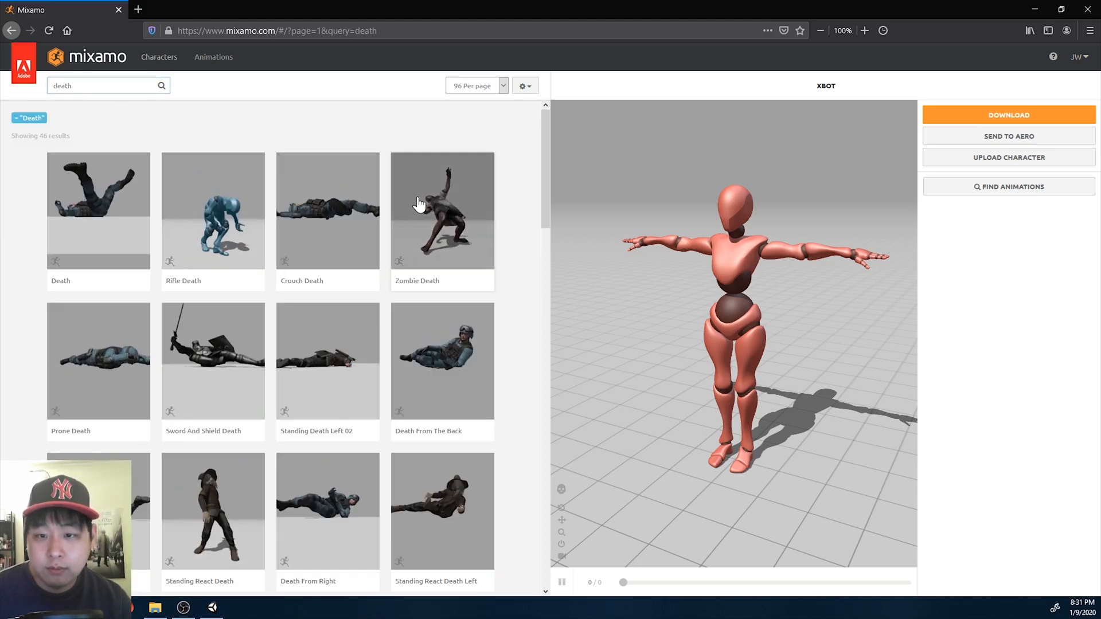
pyautogui.click(442, 210)
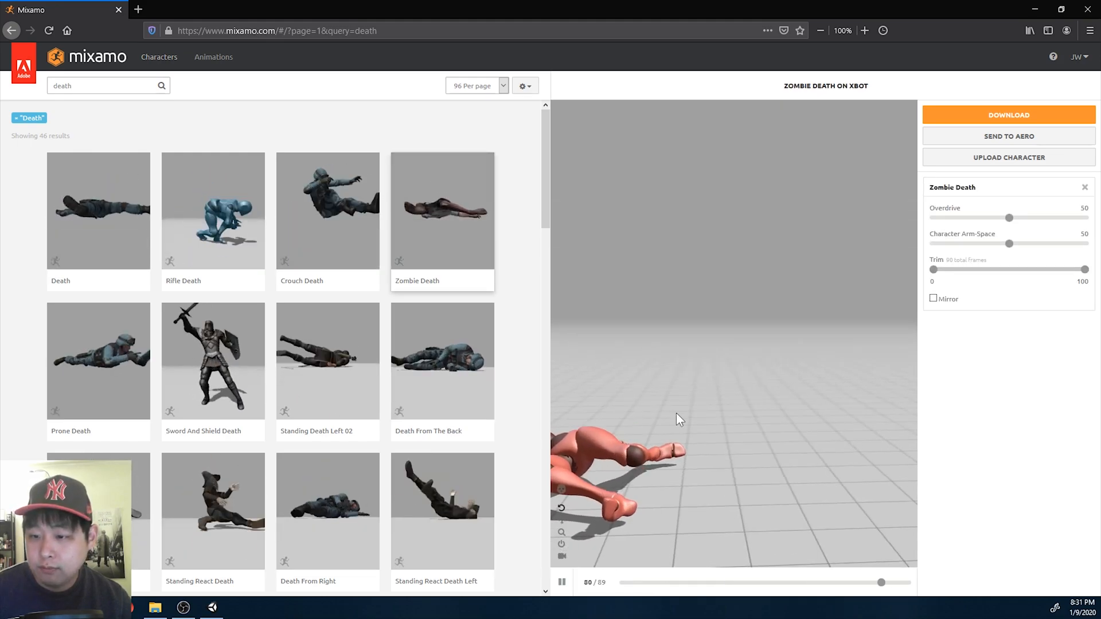
pyautogui.click(1007, 115)
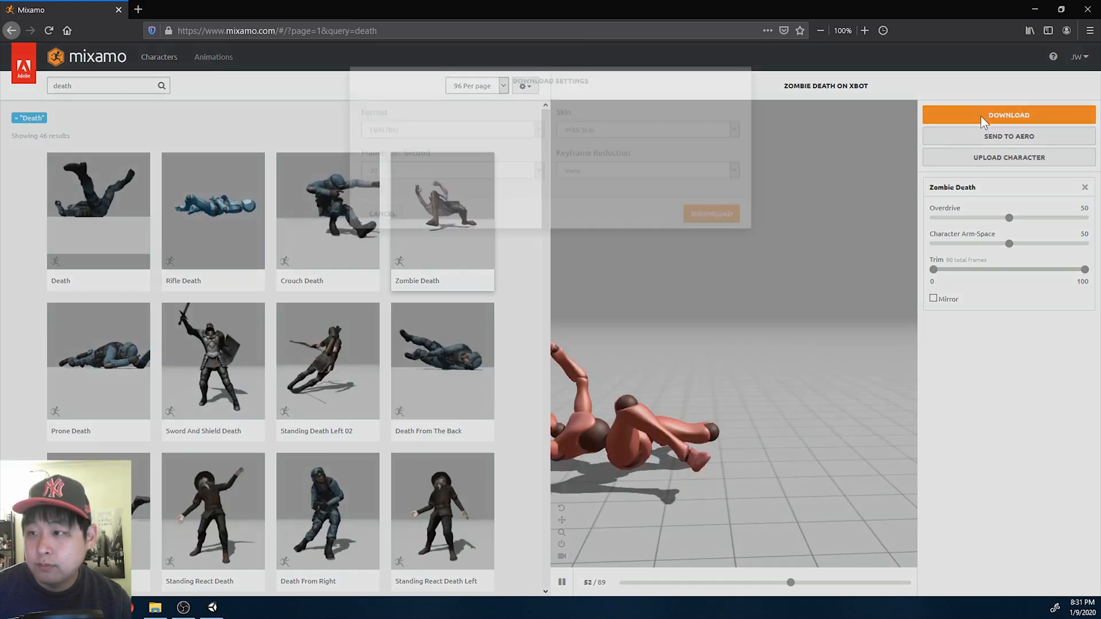
pyautogui.click(1007, 115)
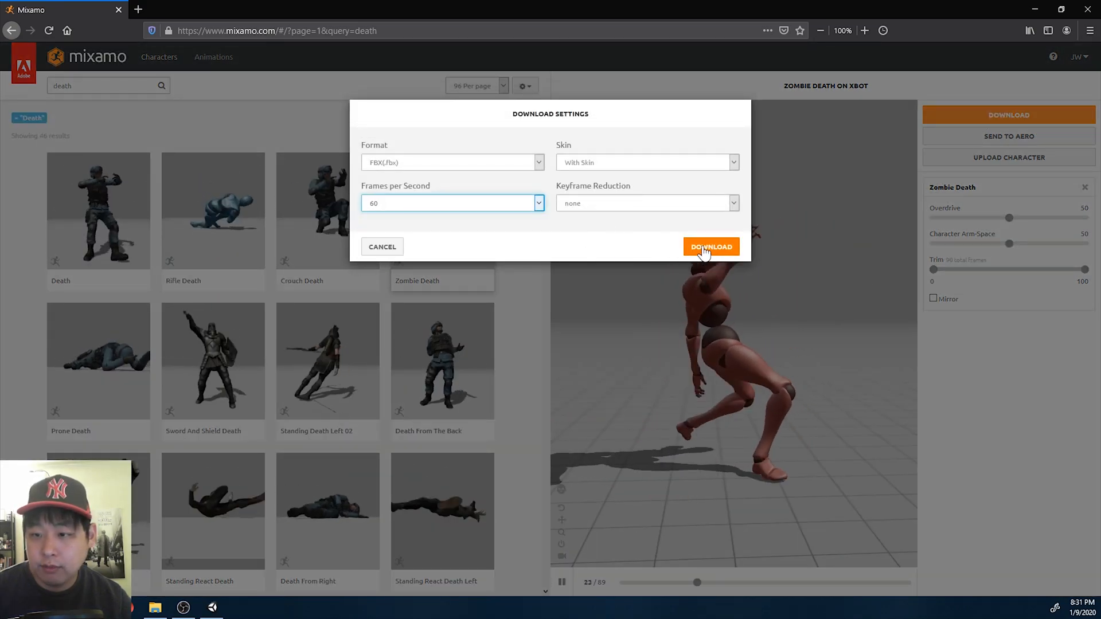
pyautogui.click(710, 247)
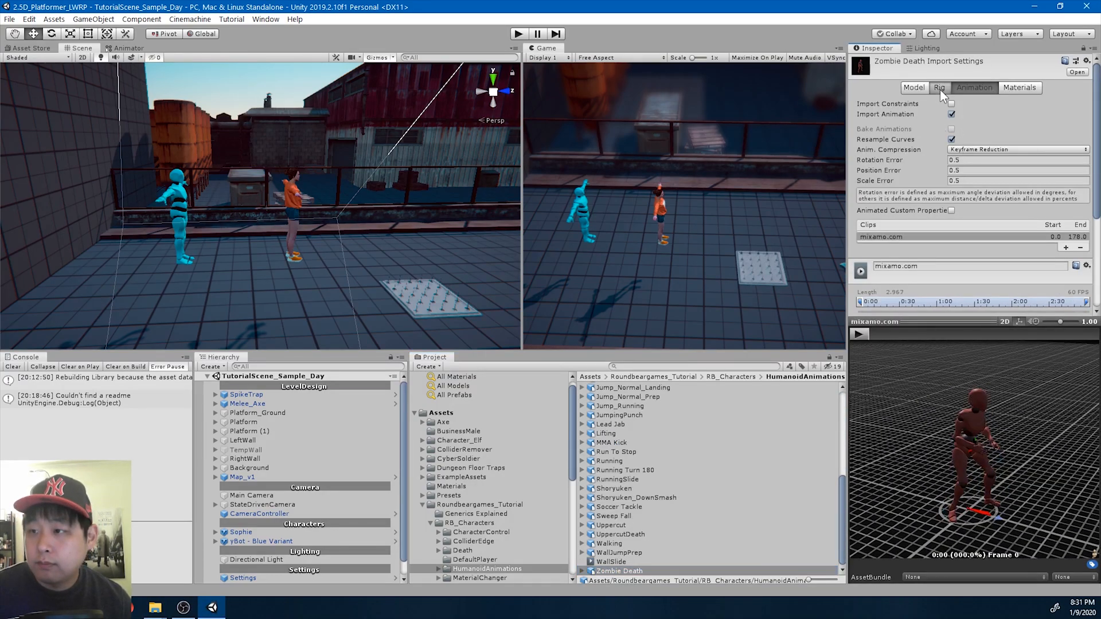
# Set the Zombie Death rig to Humanoid with an avatar created from this model.
pyautogui.click(939, 87)
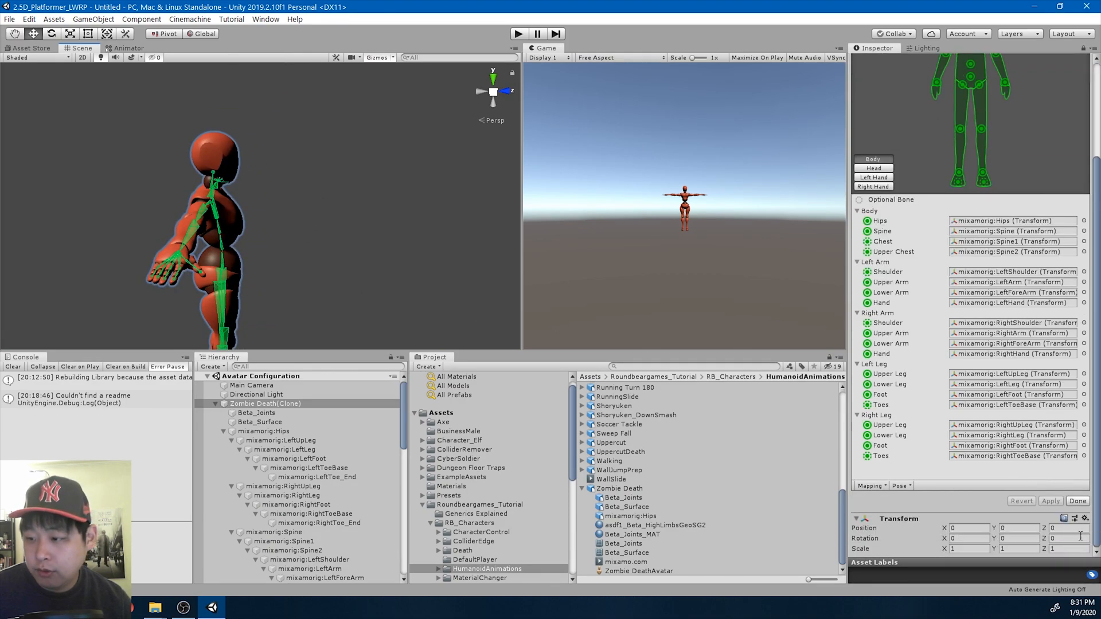
pyautogui.click(619, 488)
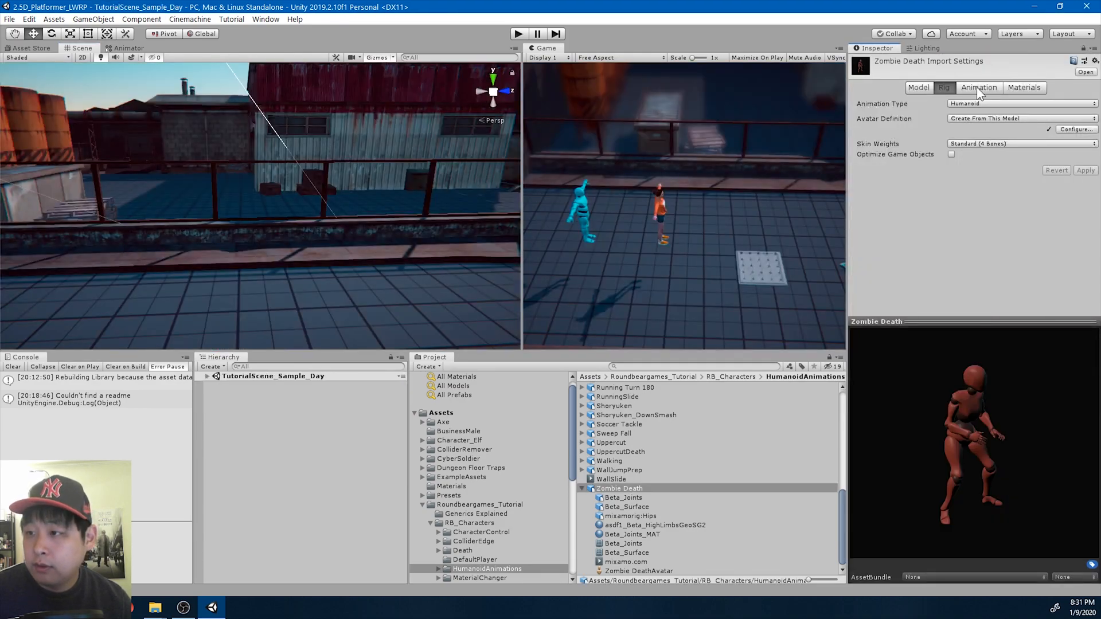
# Rename the clip 'Zombie Death', bake root rotation and Y position into pose, and trim its end.
pyautogui.click(978, 87)
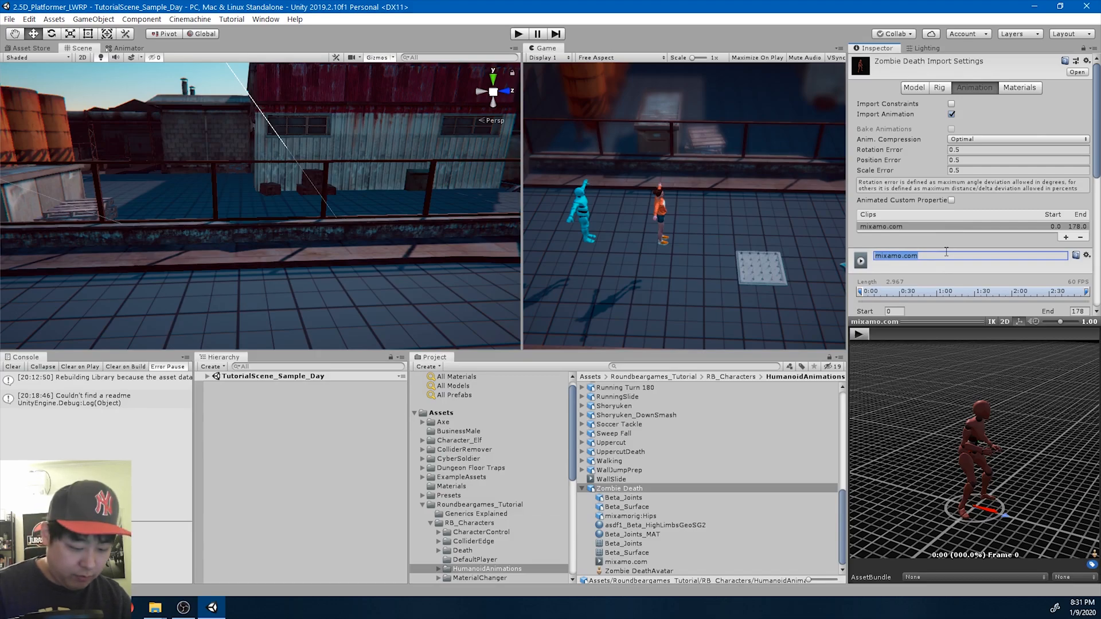
pyautogui.write('Zombie Death')
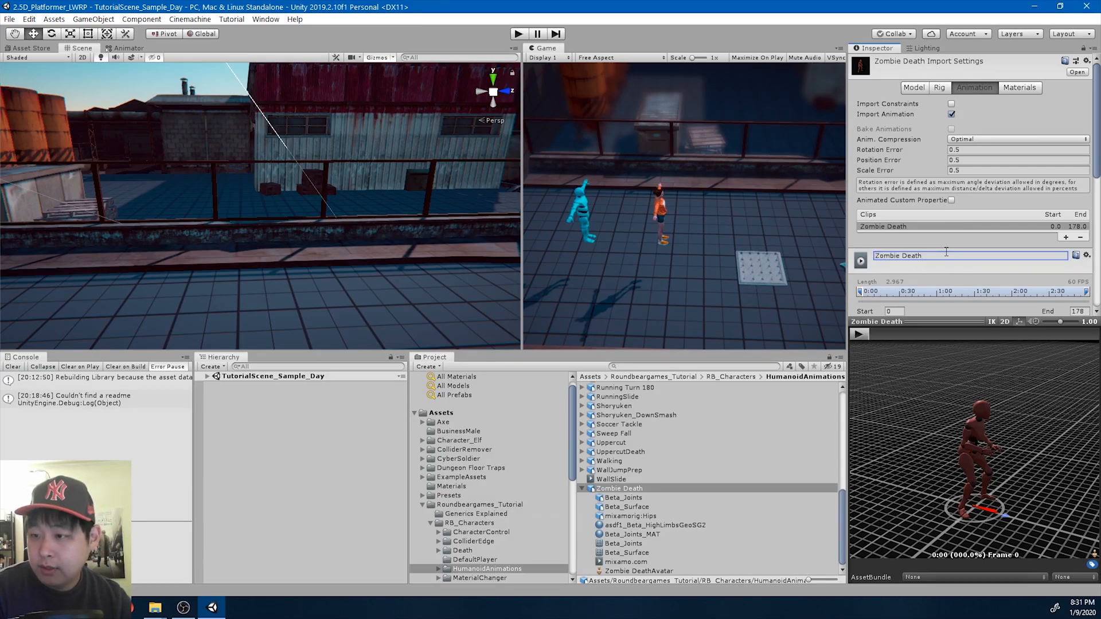
pyautogui.scroll(-3)
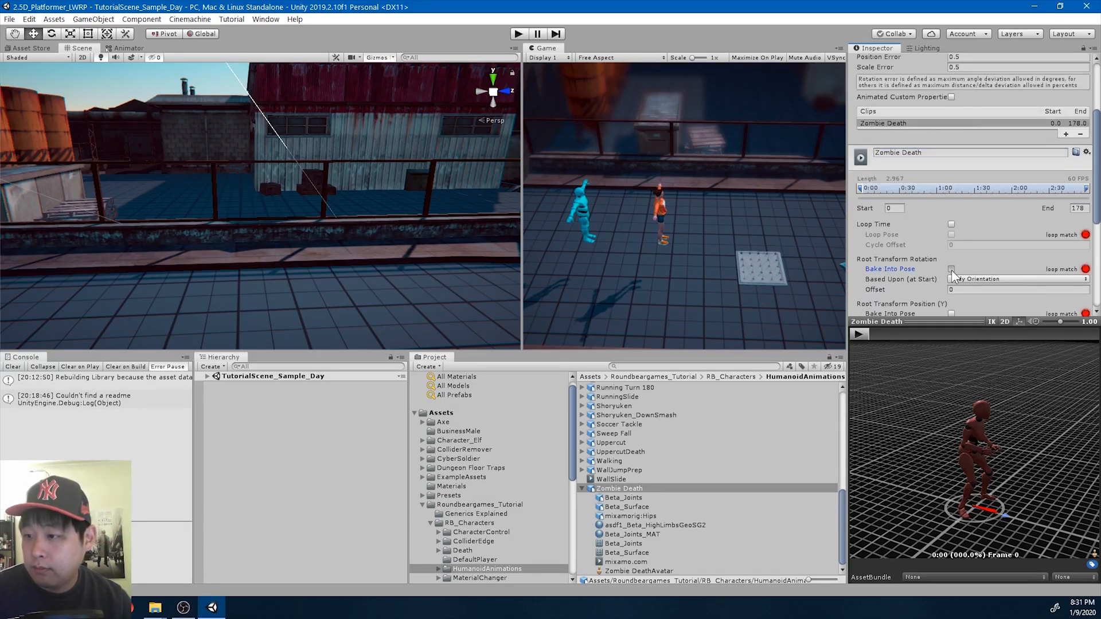
pyautogui.scroll(-3)
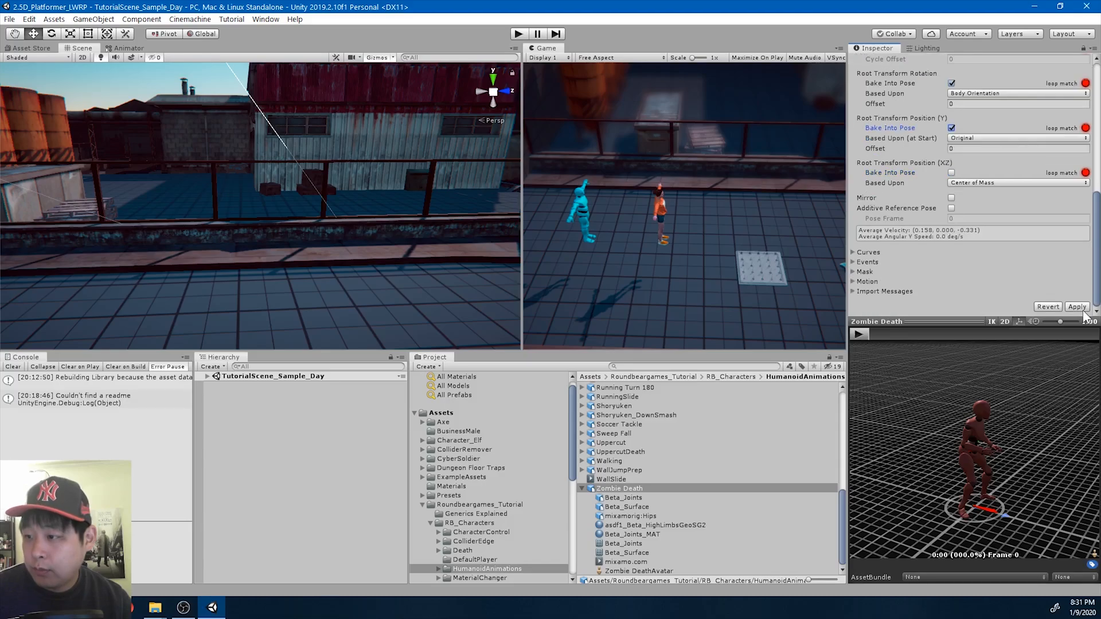
pyautogui.click(612, 479)
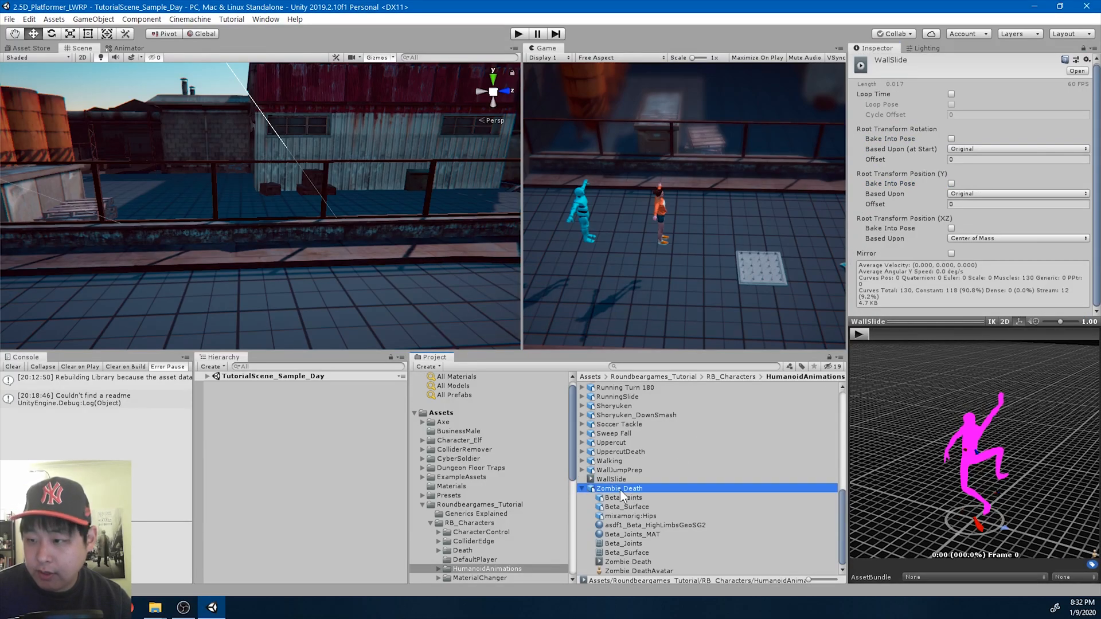
pyautogui.click(618, 488)
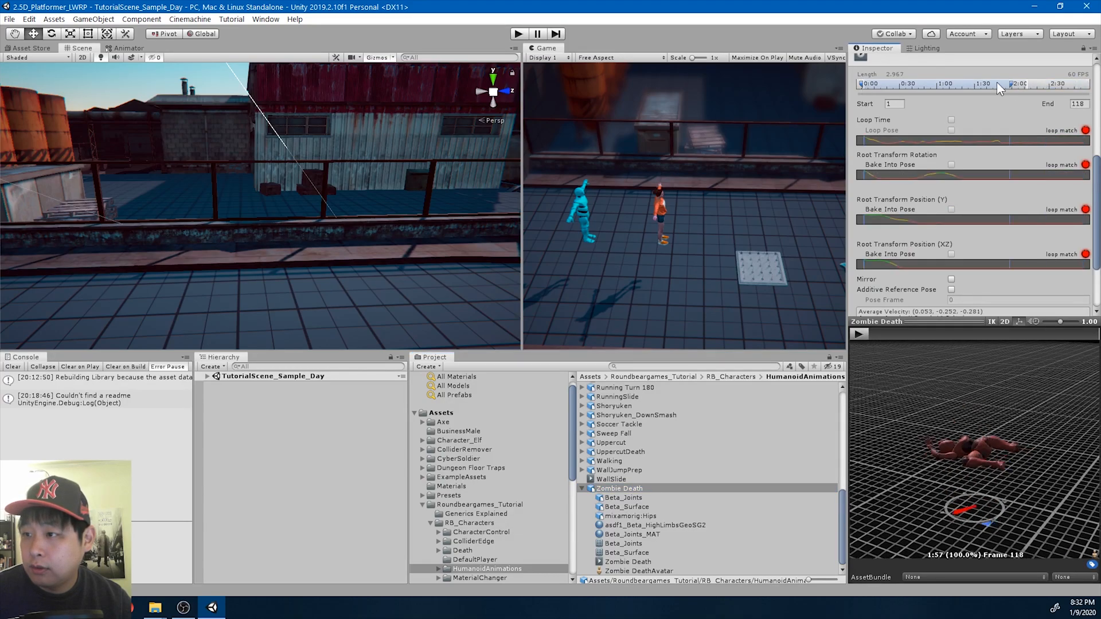
pyautogui.moveTo(997, 82); pyautogui.dragTo(884, 83)
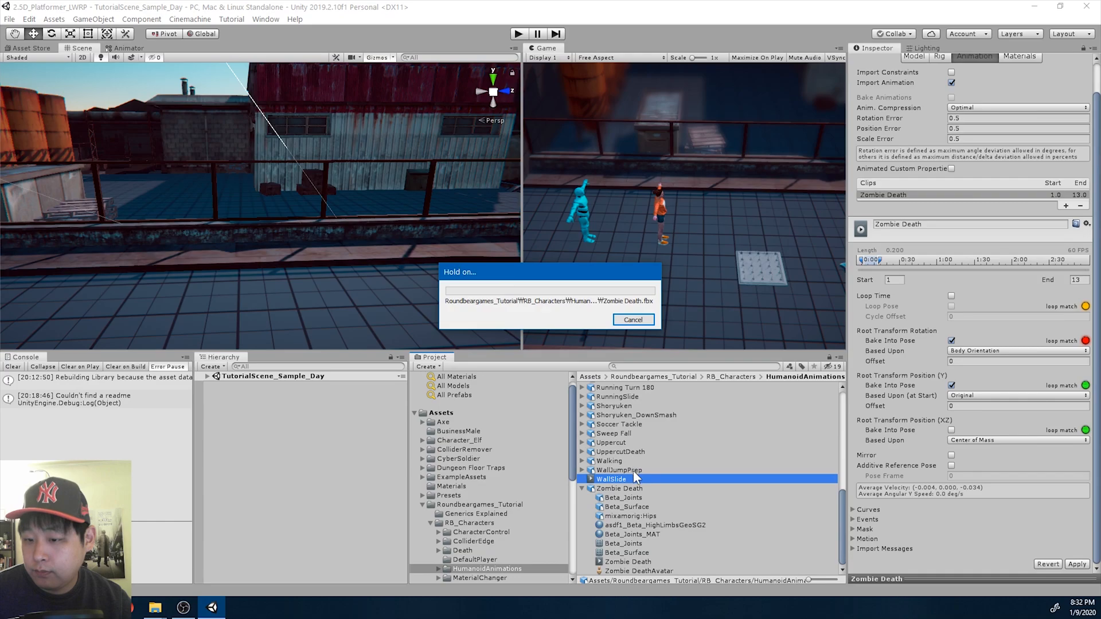
# Preview the trimmed Zombie Death clip and search the project for 'hit'.
pyautogui.click(619, 488)
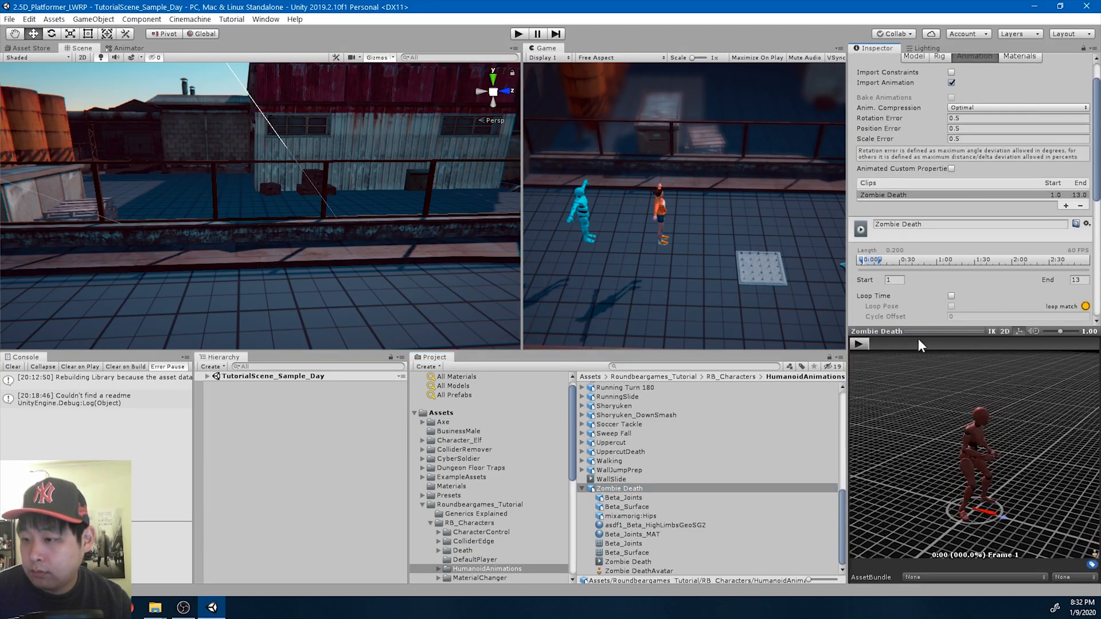
pyautogui.click(859, 343)
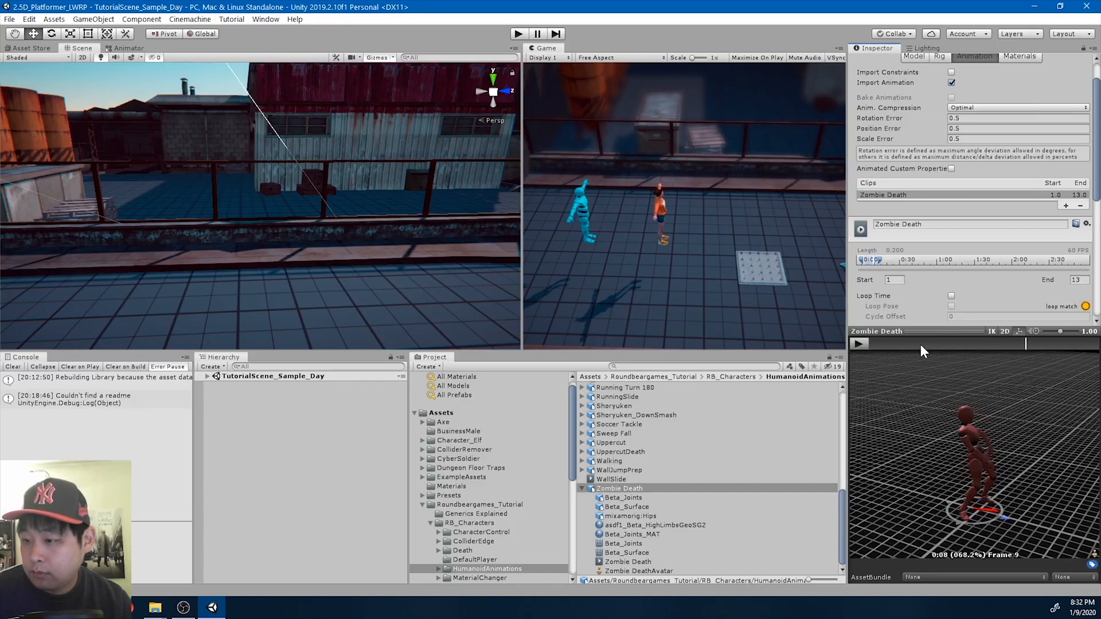
pyautogui.click(859, 344)
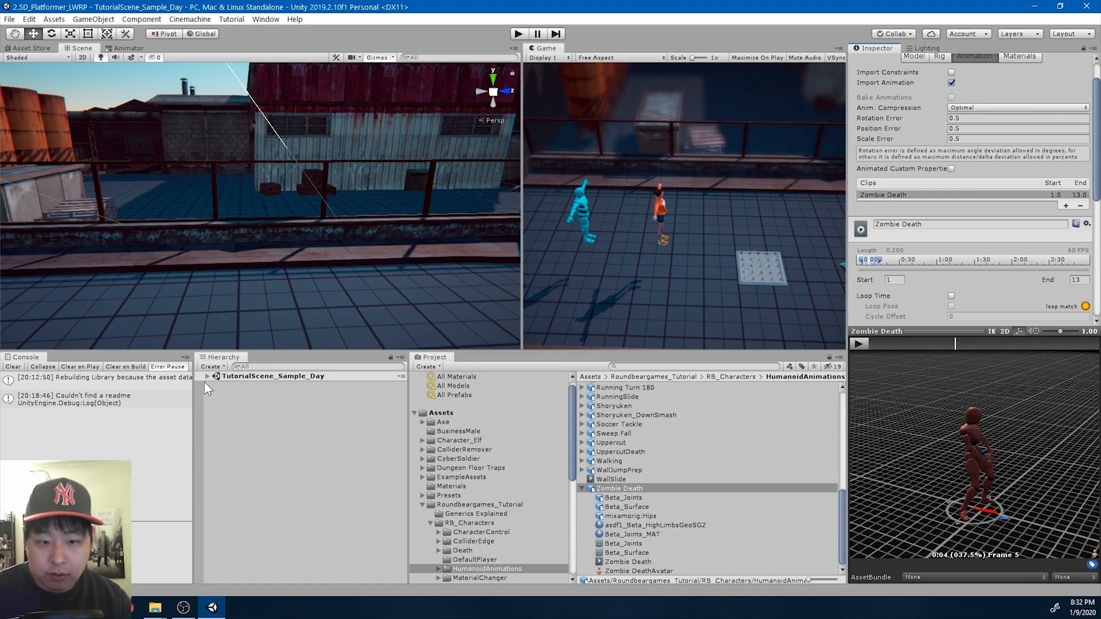
pyautogui.click(208, 376)
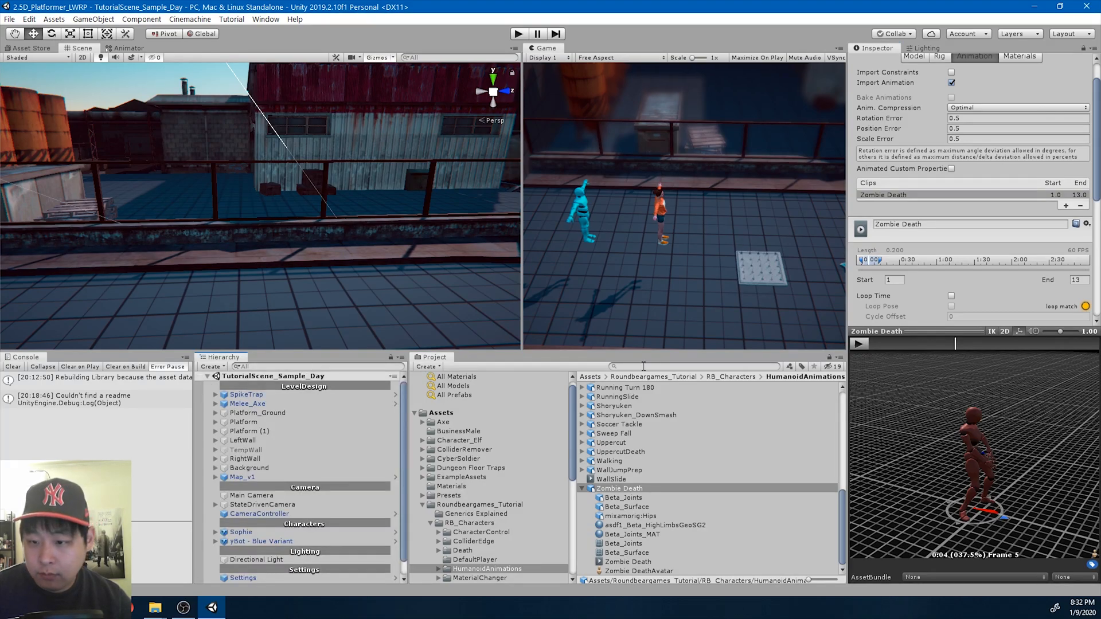
pyautogui.write('hit')
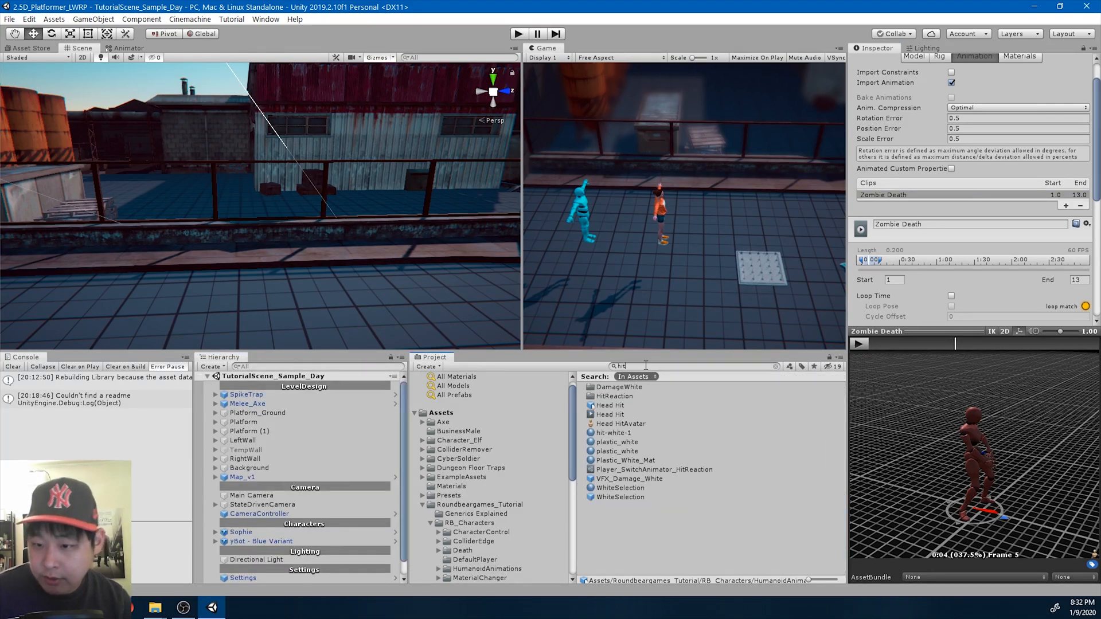
pyautogui.moveTo(664, 431)
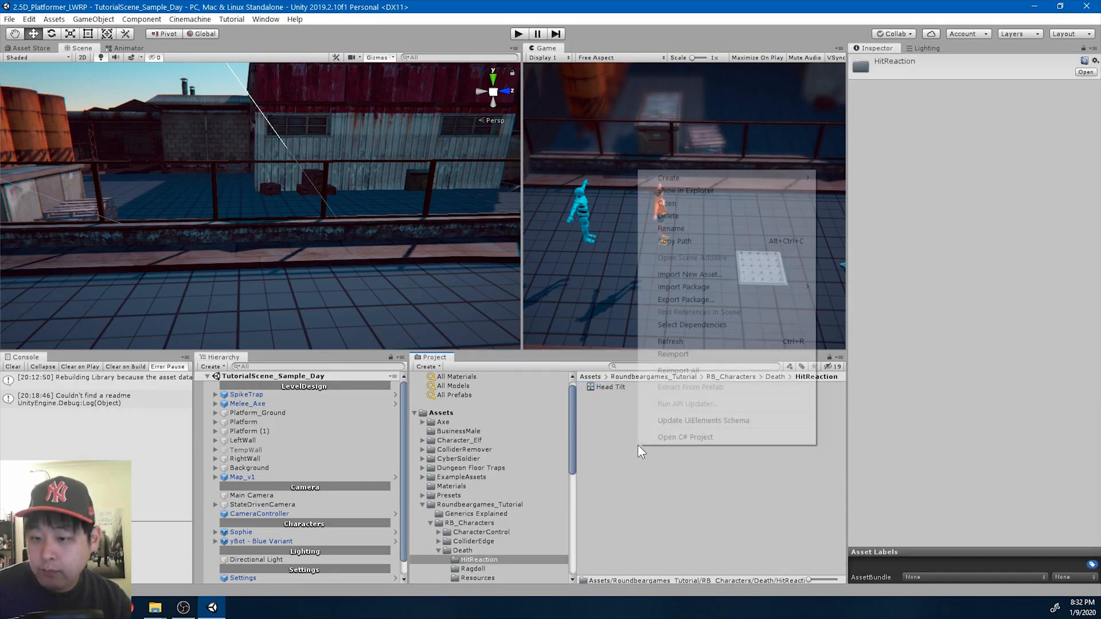
# Create a 'Zombie Death' animator controller in HitReaction and open it in the Animator.
pyautogui.click(669, 178)
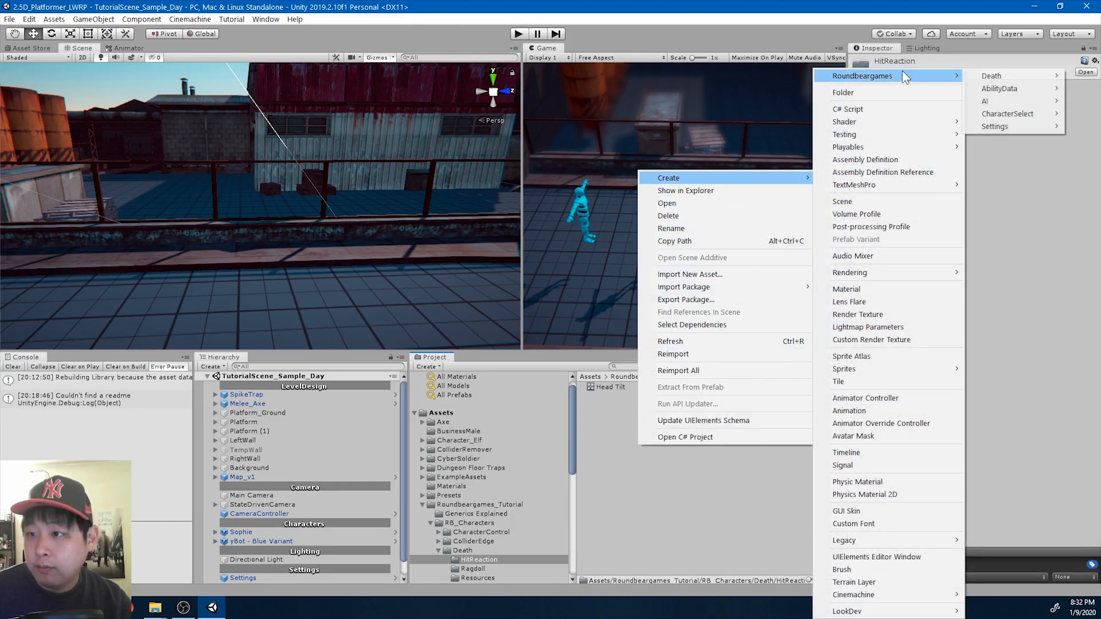
pyautogui.moveTo(886, 402)
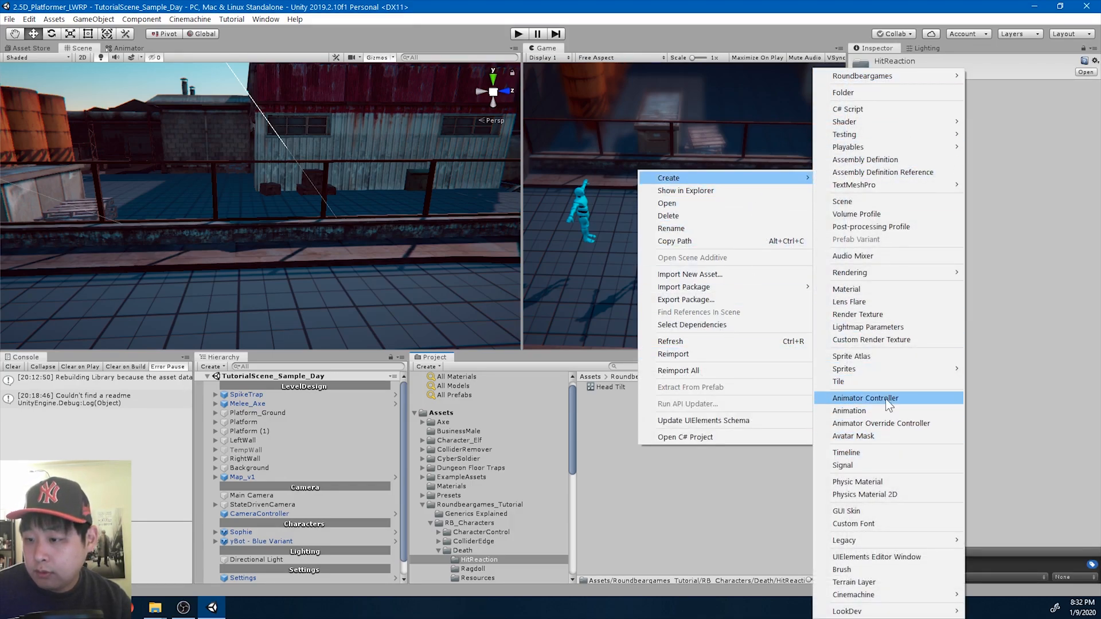
pyautogui.click(865, 398)
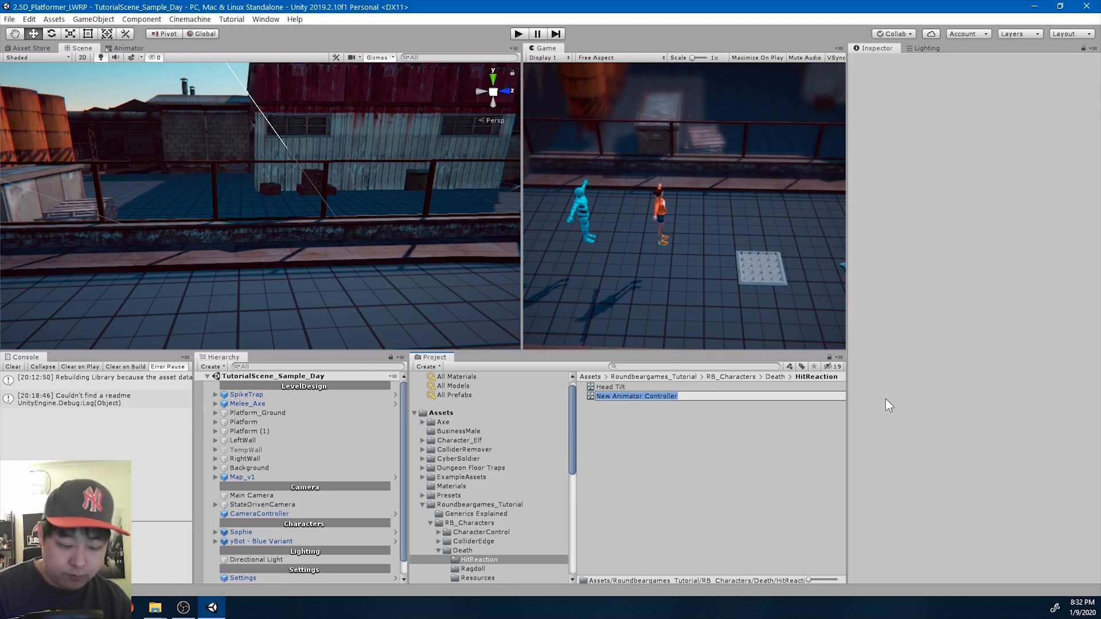
pyautogui.write('Zombie Death')
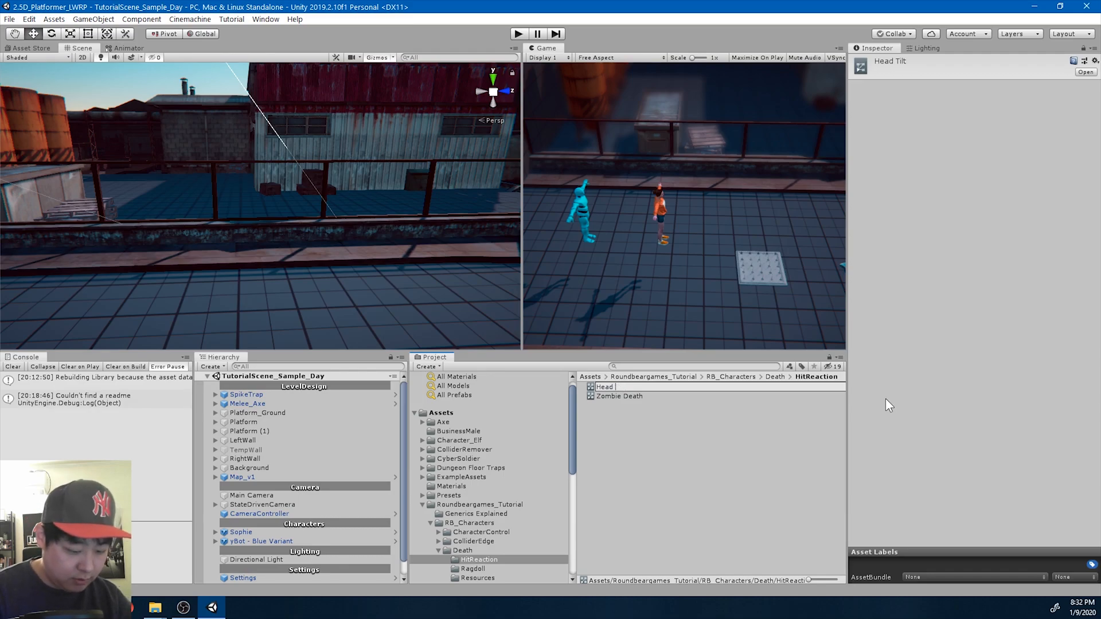
pyautogui.click(618, 396)
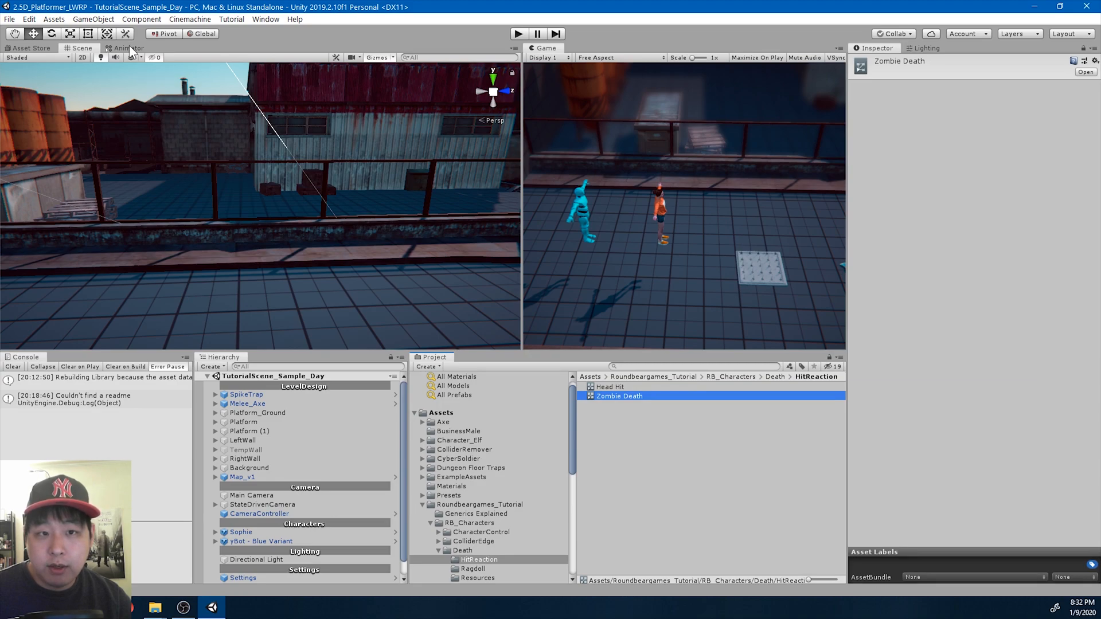
pyautogui.click(130, 47)
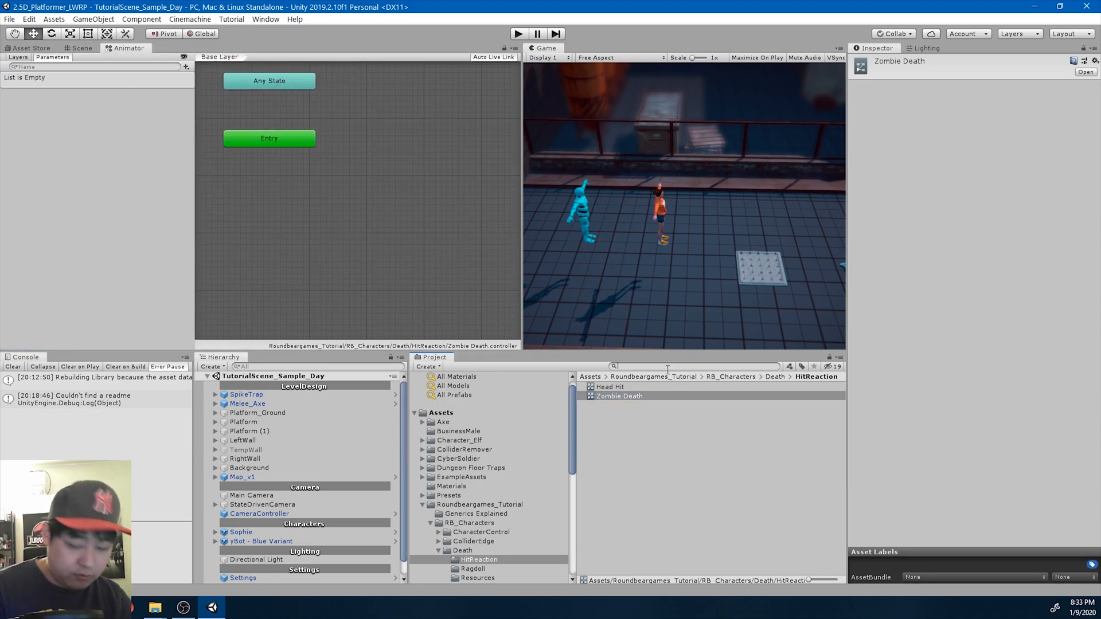
# Add the Zombie Death clip and the Idle animation as states in the controller.
pyautogui.write('zombie')
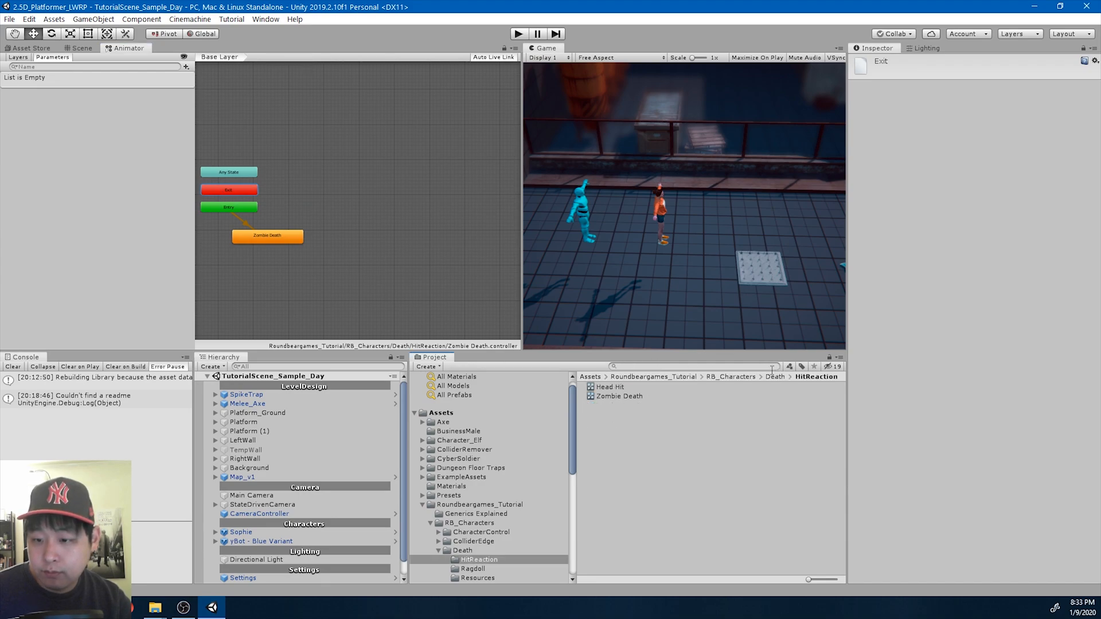
pyautogui.doubleClick(610, 387)
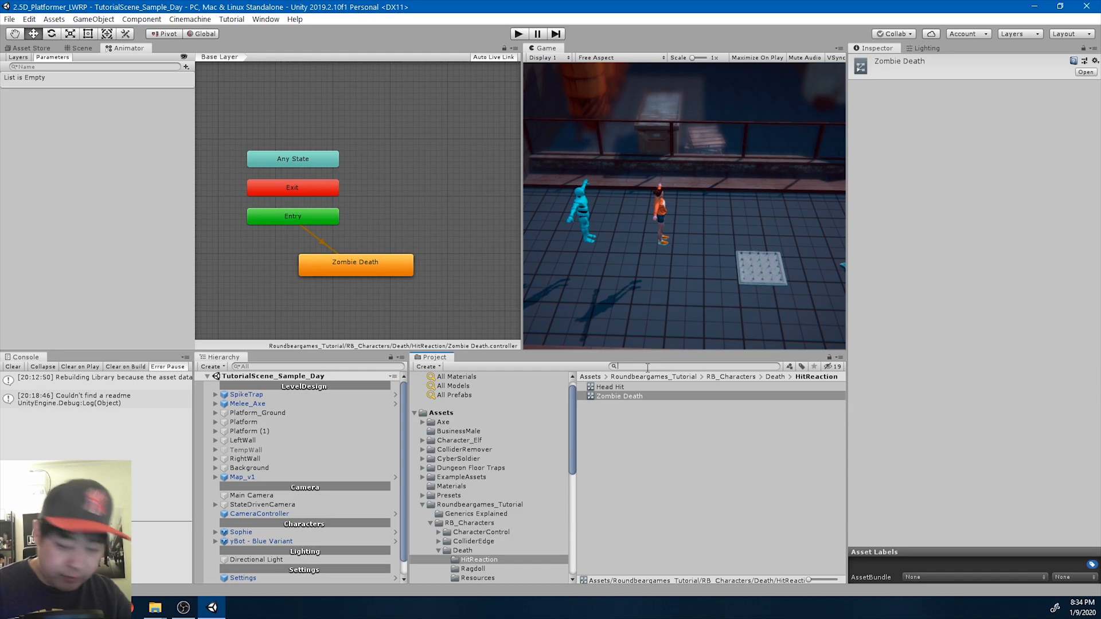
pyautogui.write('idle')
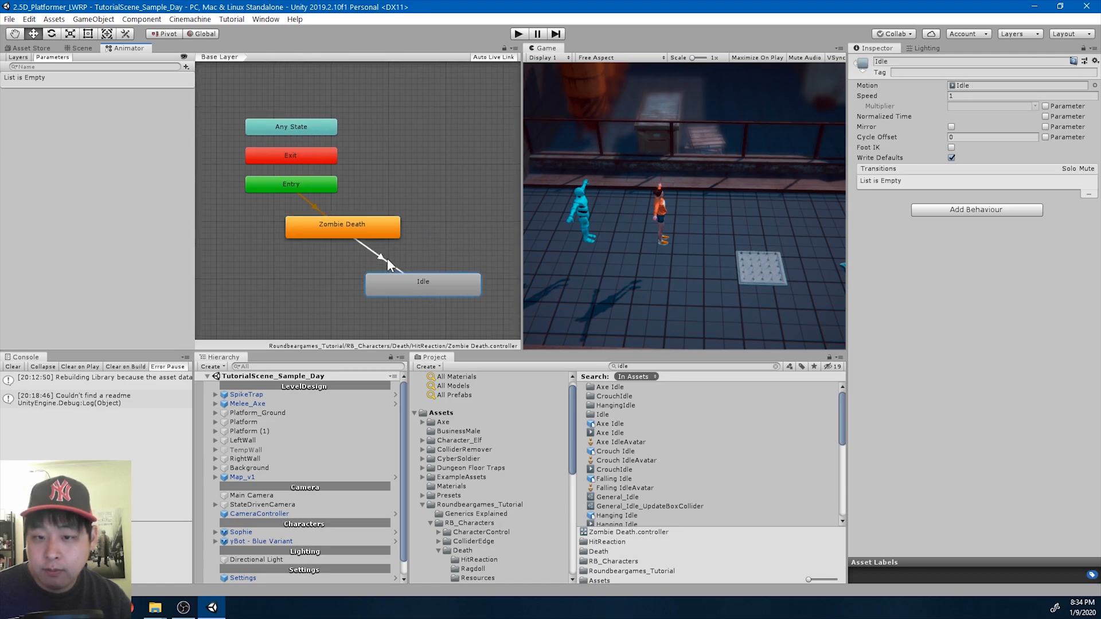
# Link Zombie Death to Idle and set the Zombie Death state speed to 0.7.
pyautogui.click(386, 262)
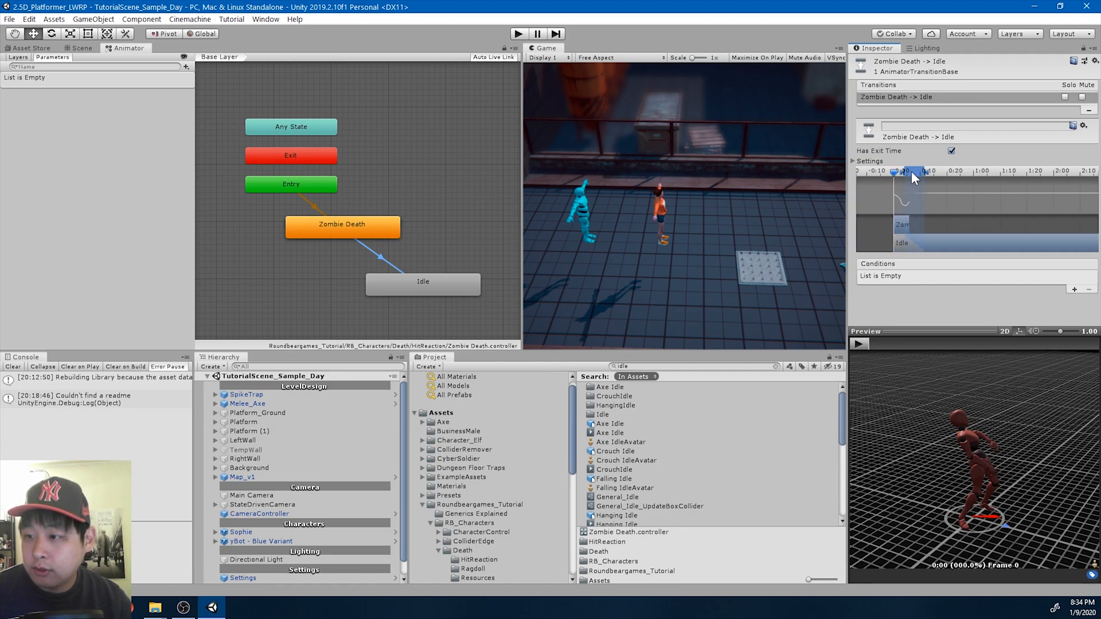
pyautogui.click(341, 225)
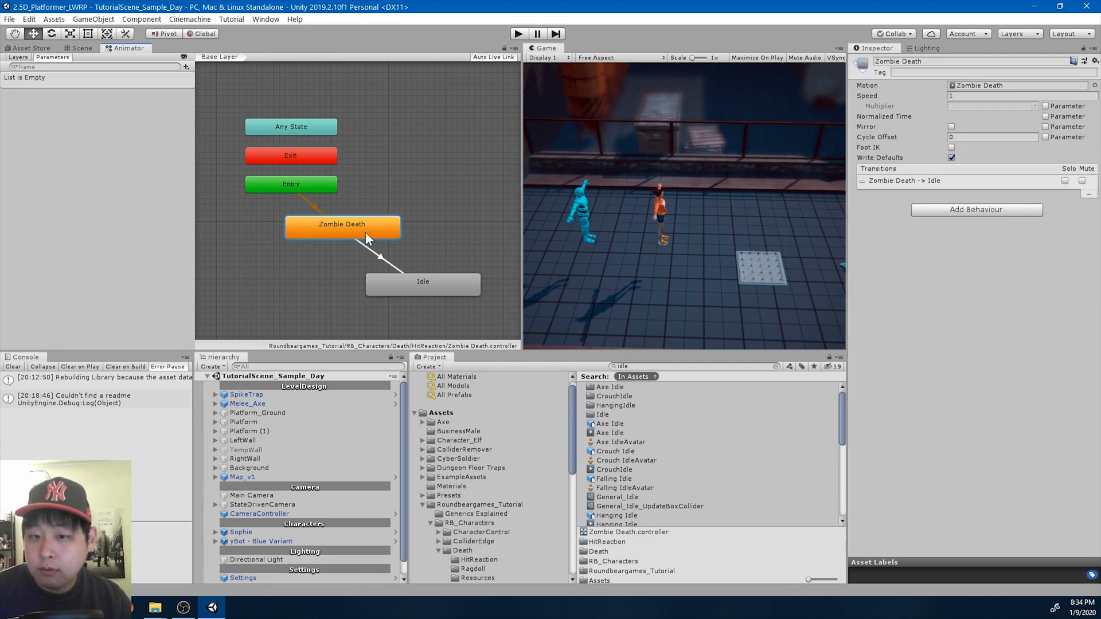
pyautogui.click(990, 95)
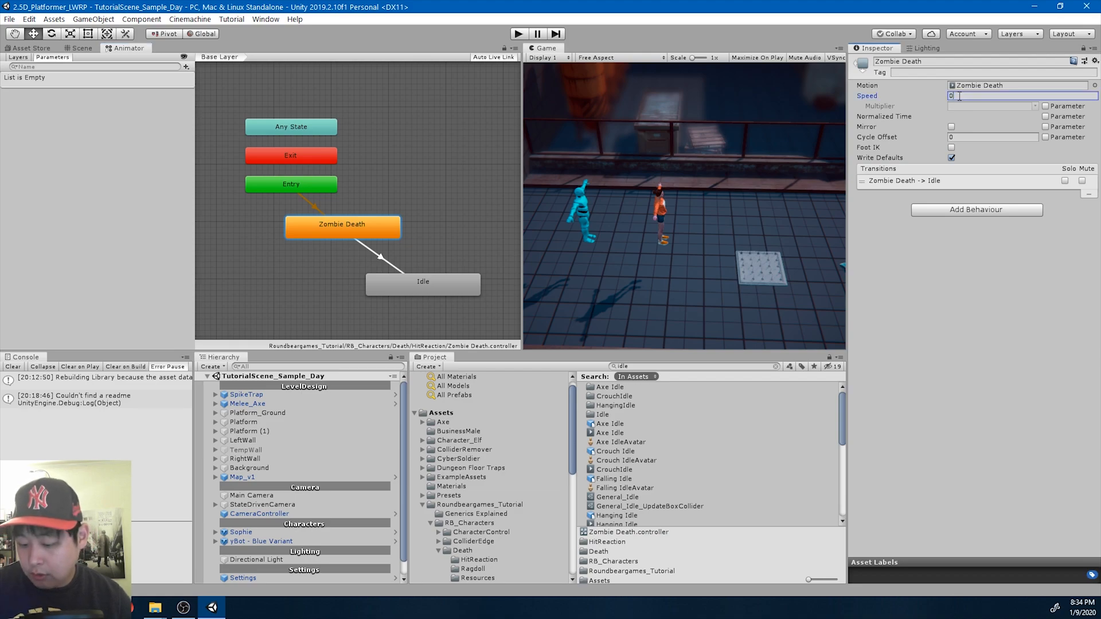
pyautogui.write('0.7')
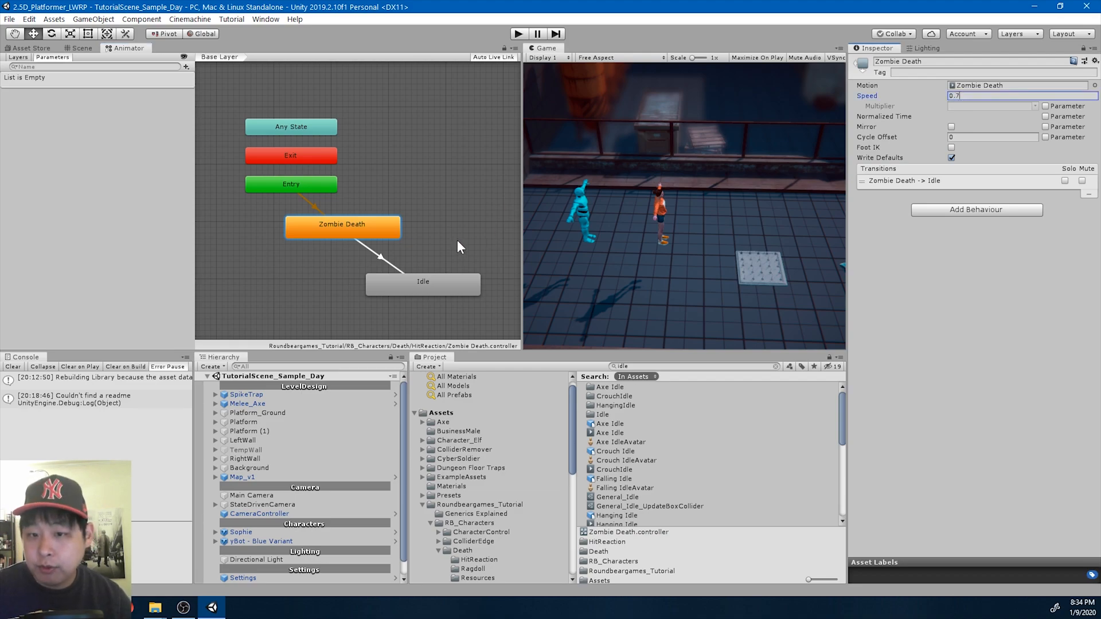
pyautogui.click(380, 256)
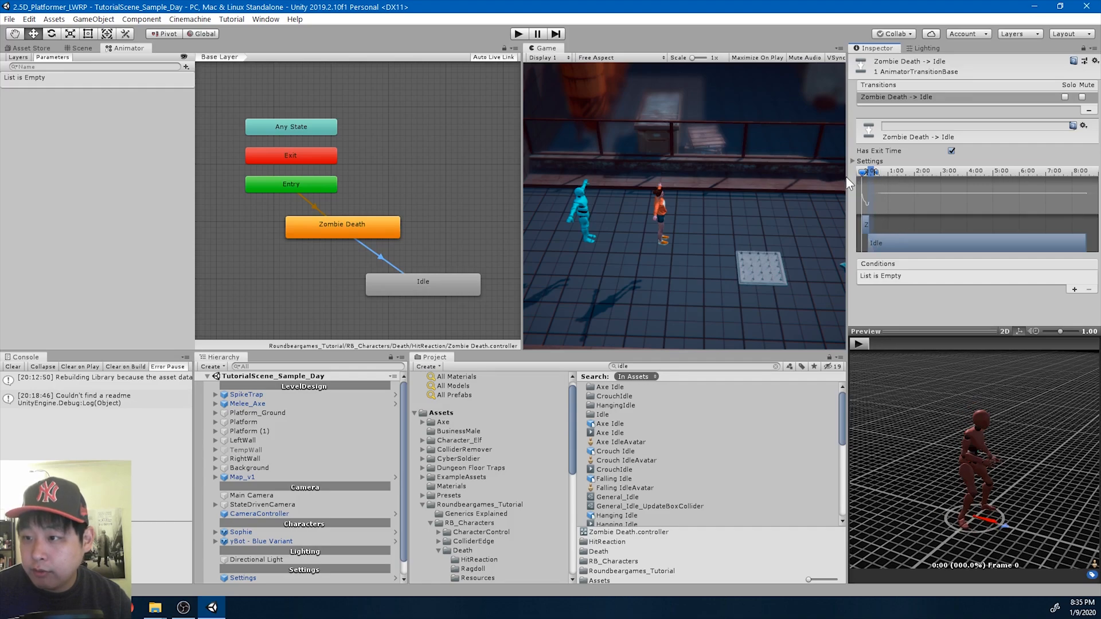
pyautogui.click(859, 344)
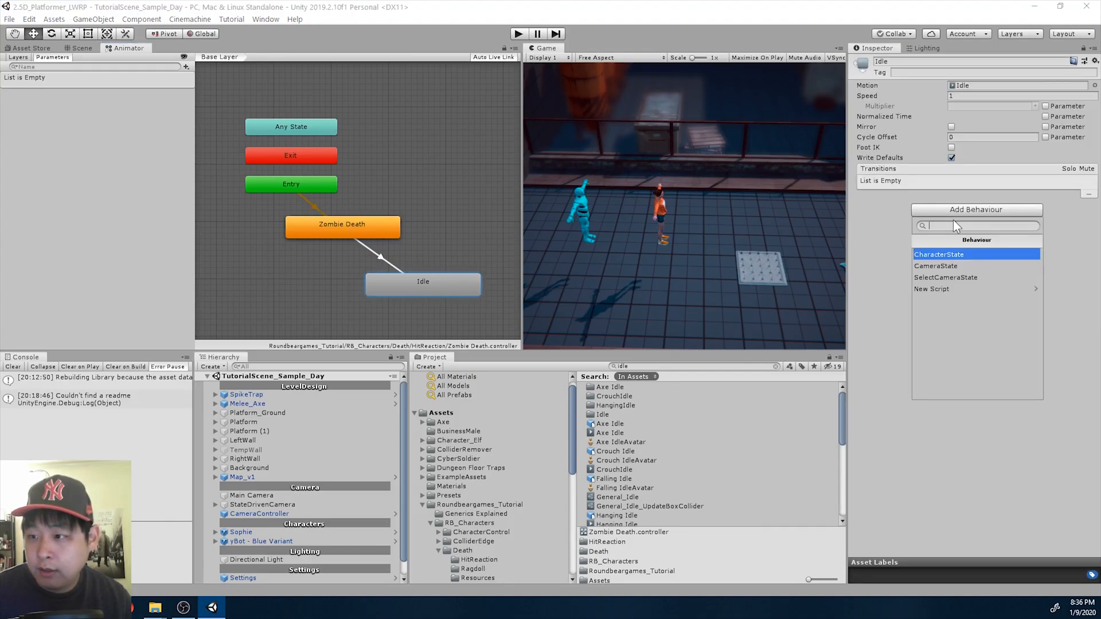
# Add a two-ability CharacterState to Idle, starting with Player_SwitchAnimator_HitReaction, then open DamageDetector.
pyautogui.click(939, 254)
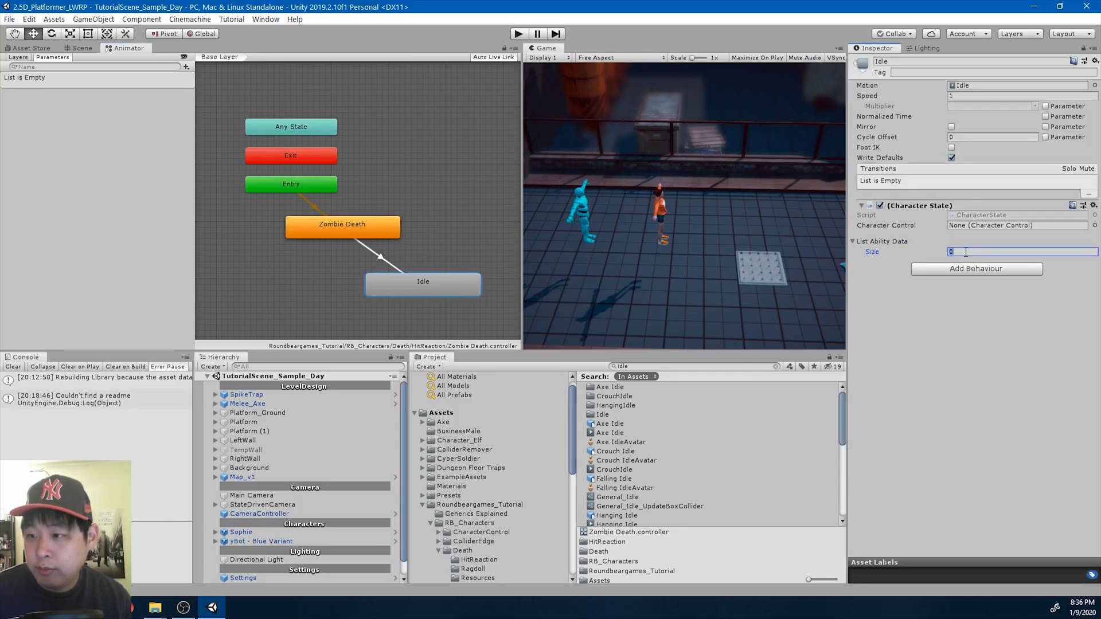
pyautogui.write('2')
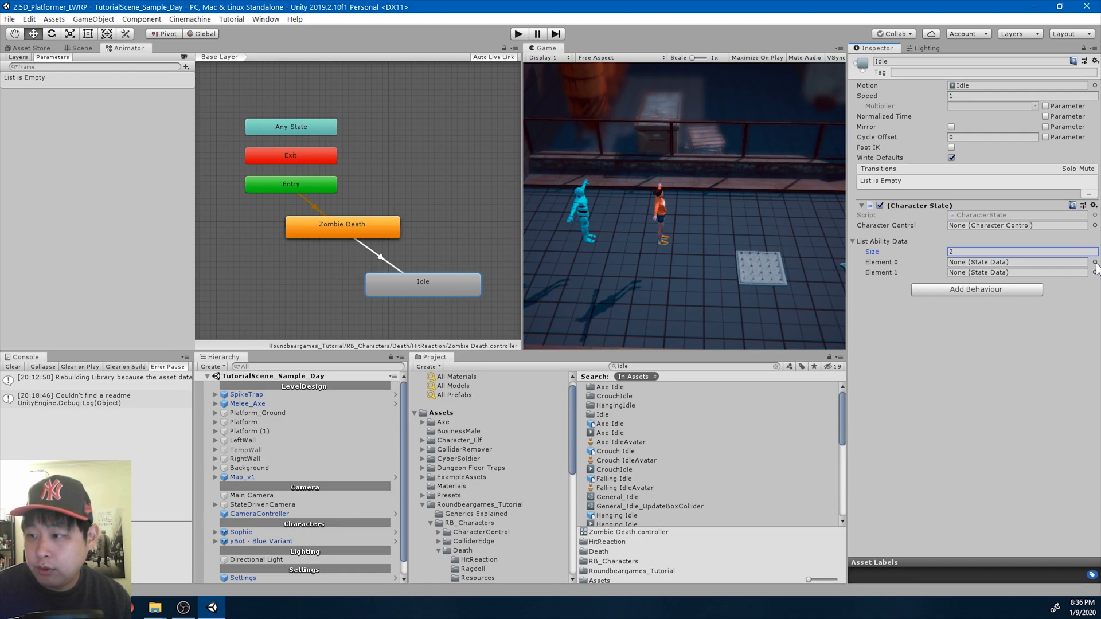
pyautogui.click(1092, 262)
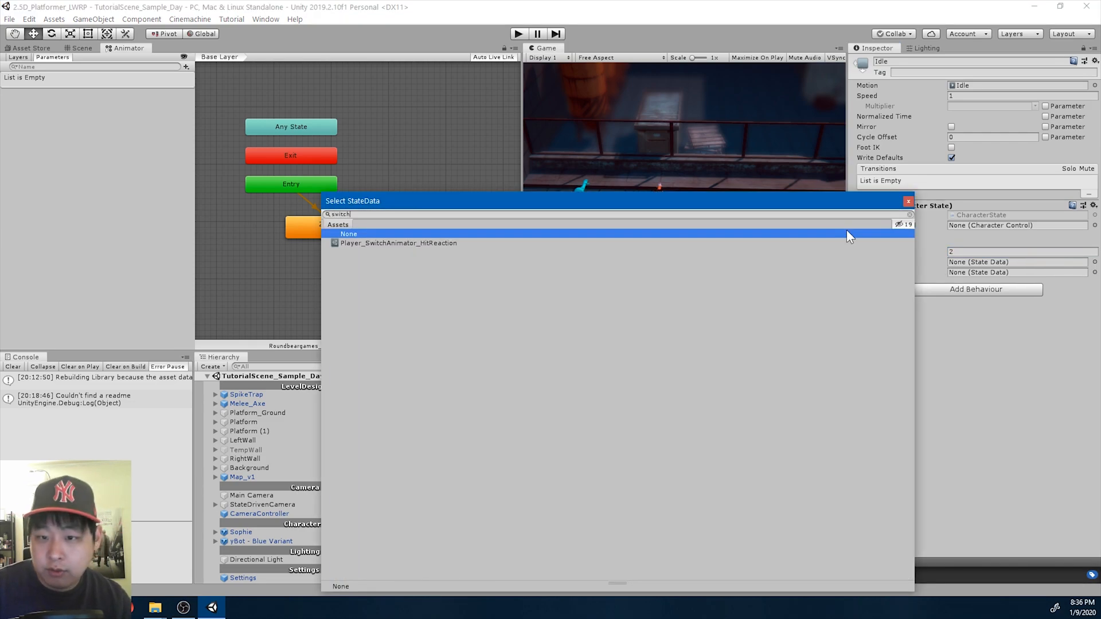
pyautogui.click(398, 243)
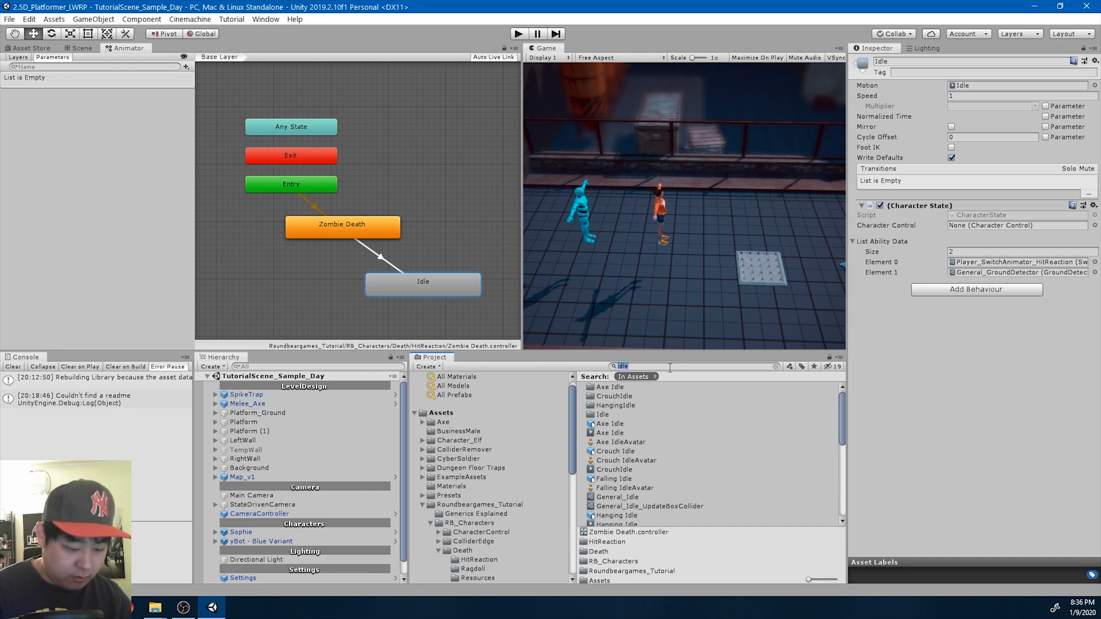
pyautogui.click(623, 396)
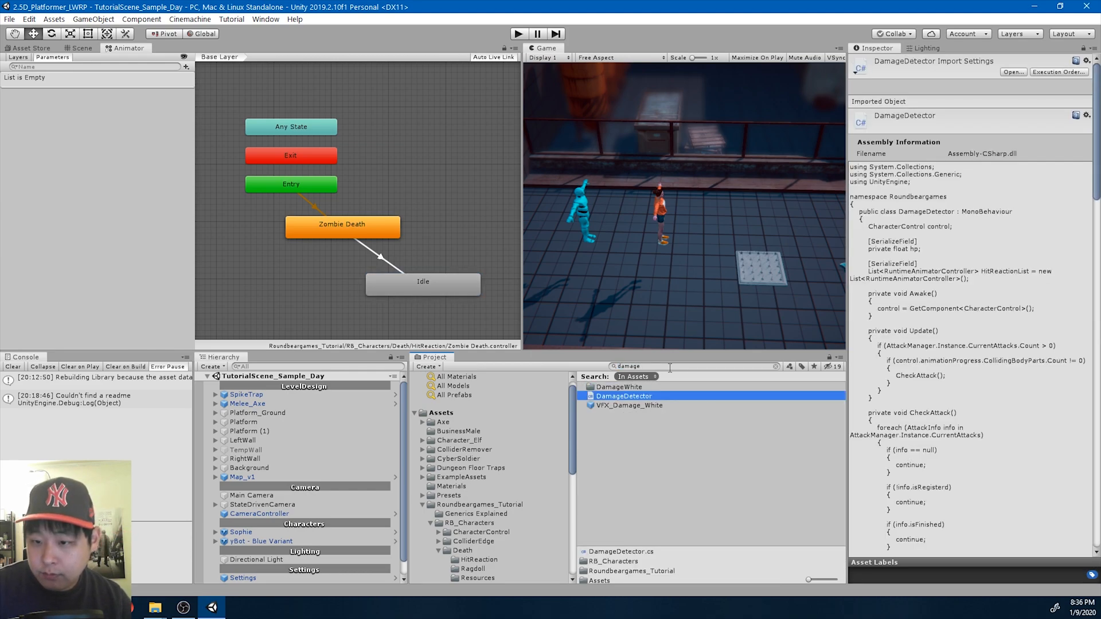
pyautogui.doubleClick(619, 551)
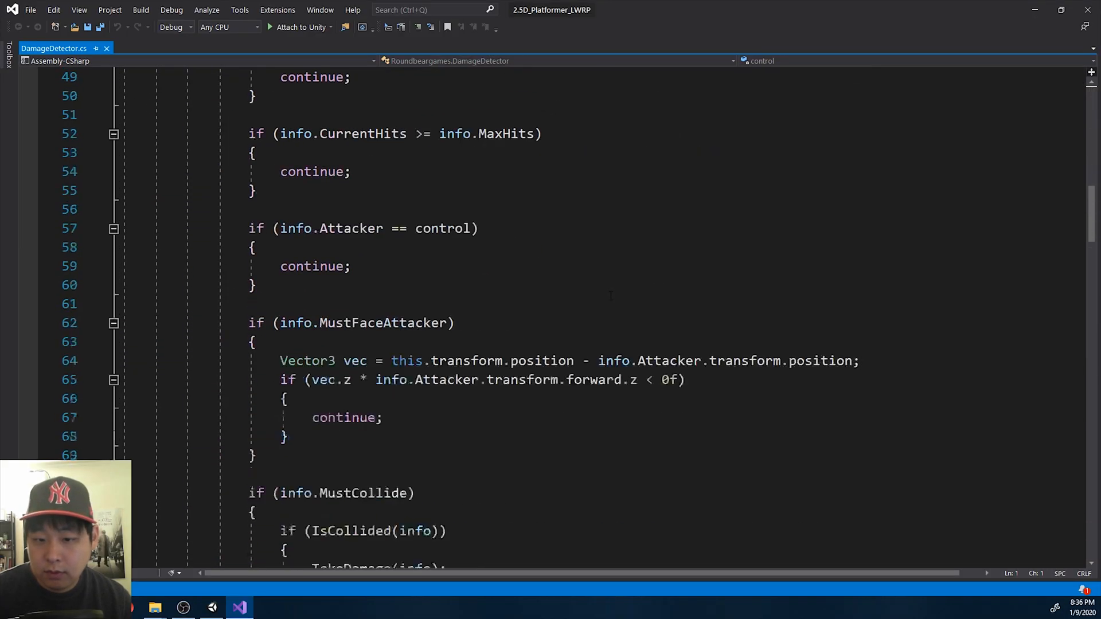
# In TakeDamage, assign HitReactionList[rand] using rand = Random.Range(0, HitReactionList.Count).
pyautogui.scroll(-3)
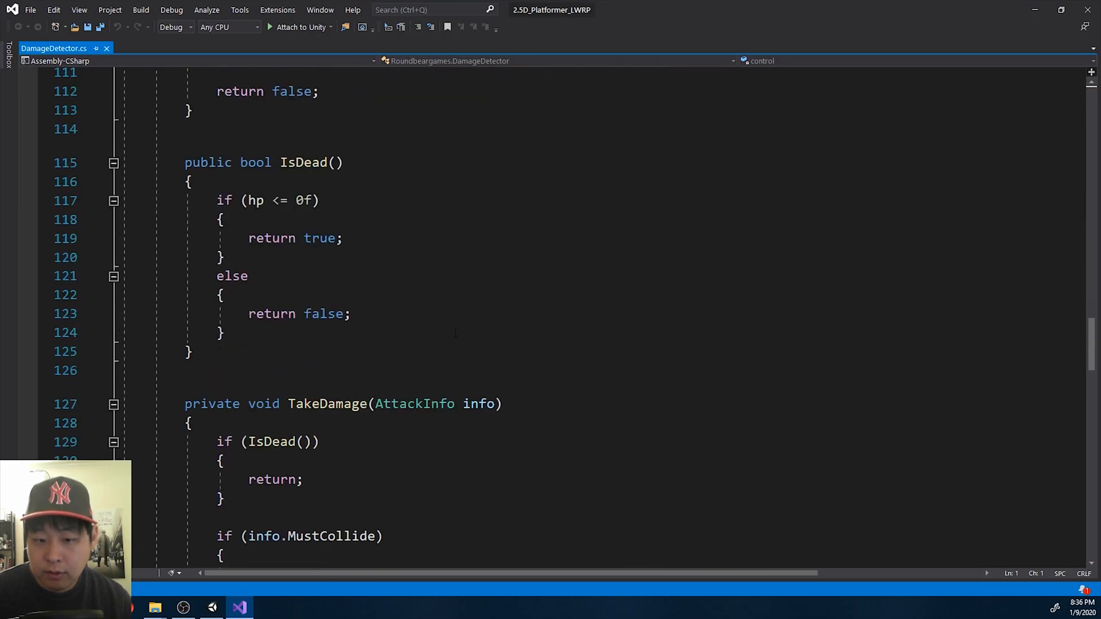
pyautogui.scroll(-3)
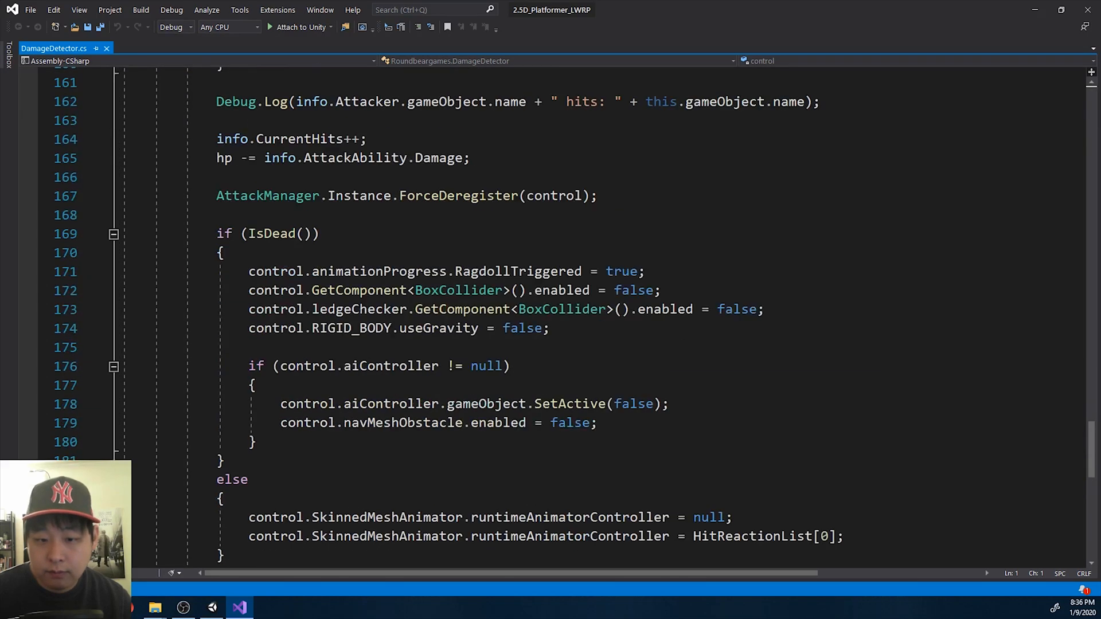
pyautogui.scroll(-3)
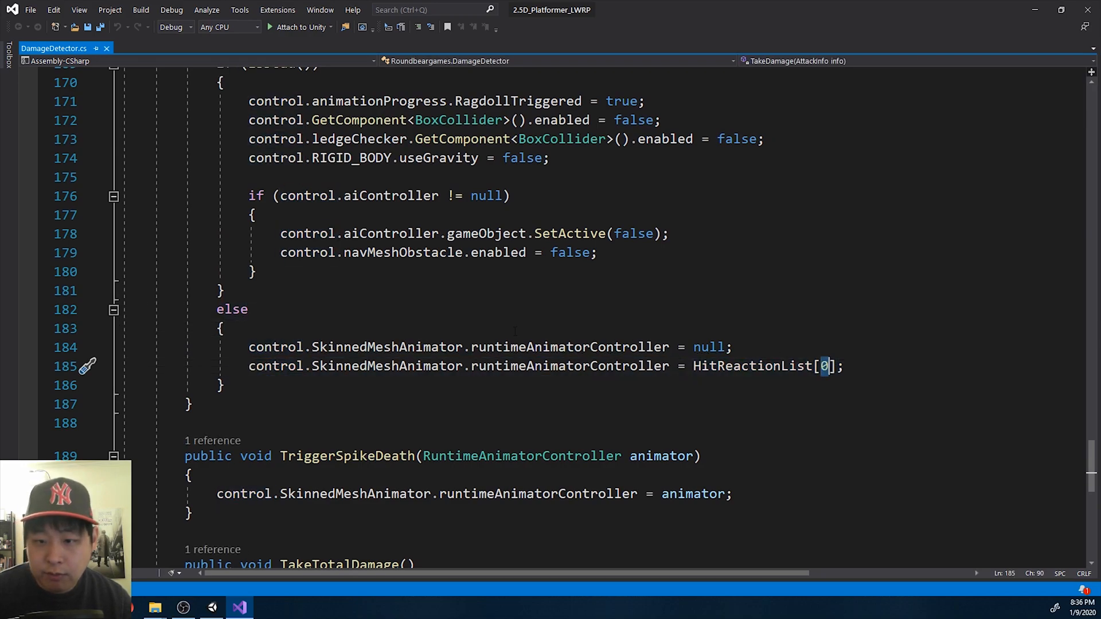
pyautogui.write('in')
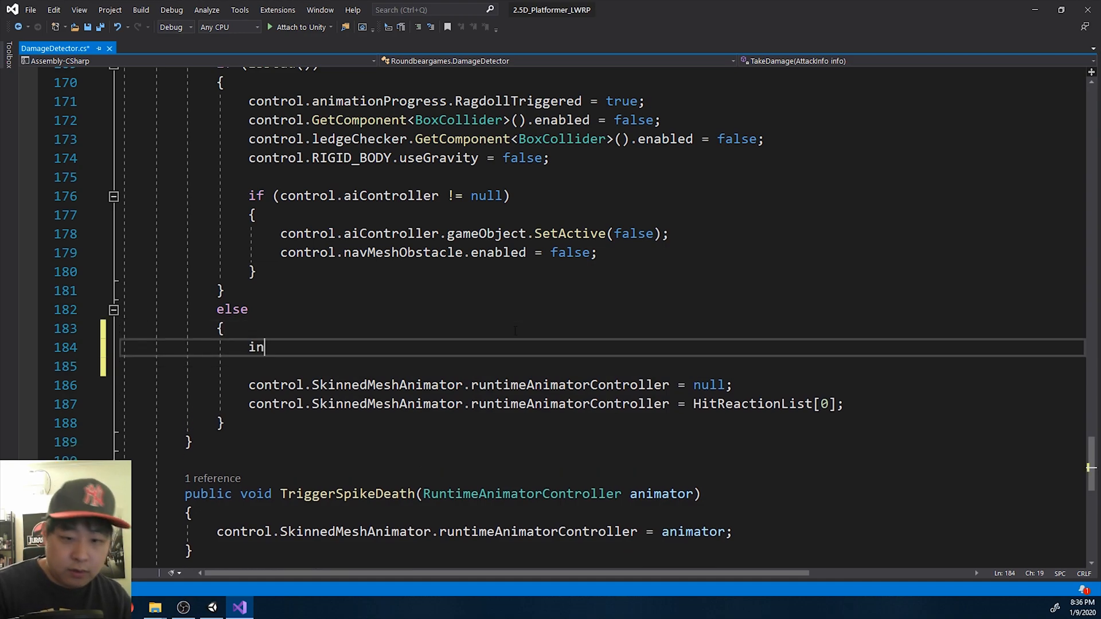
pyautogui.write('t rand =')
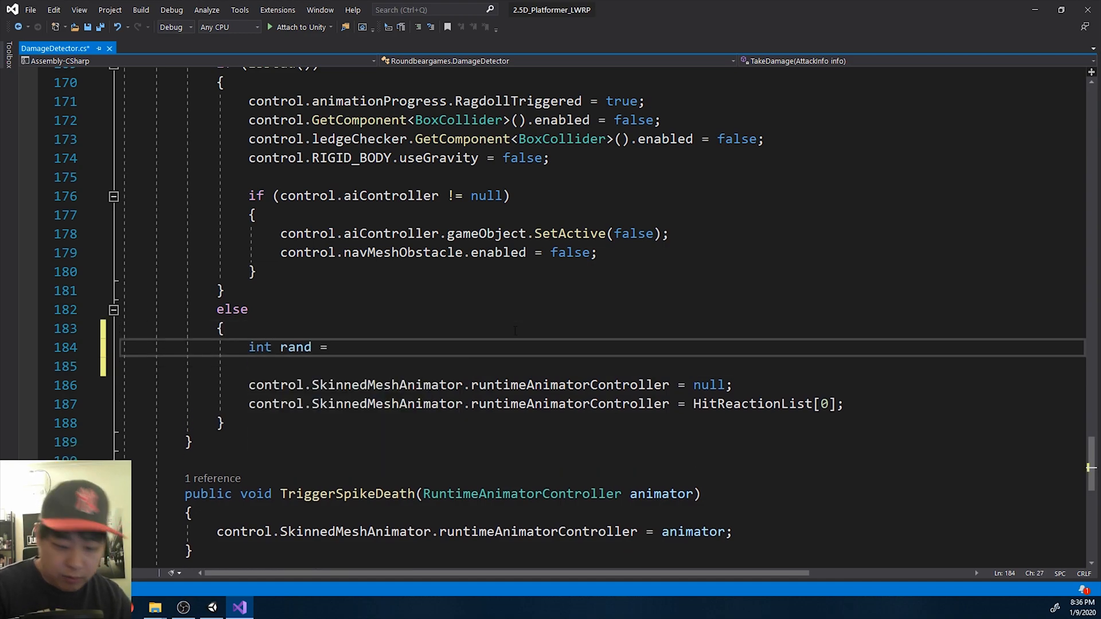
pyautogui.write('Range')
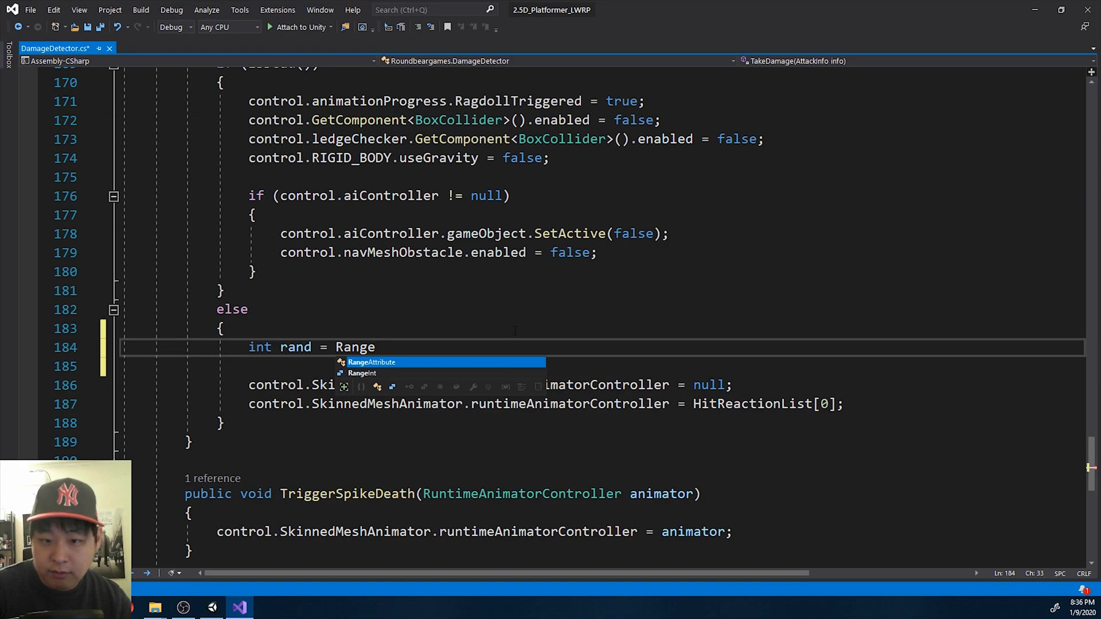
pyautogui.write('andom.R')
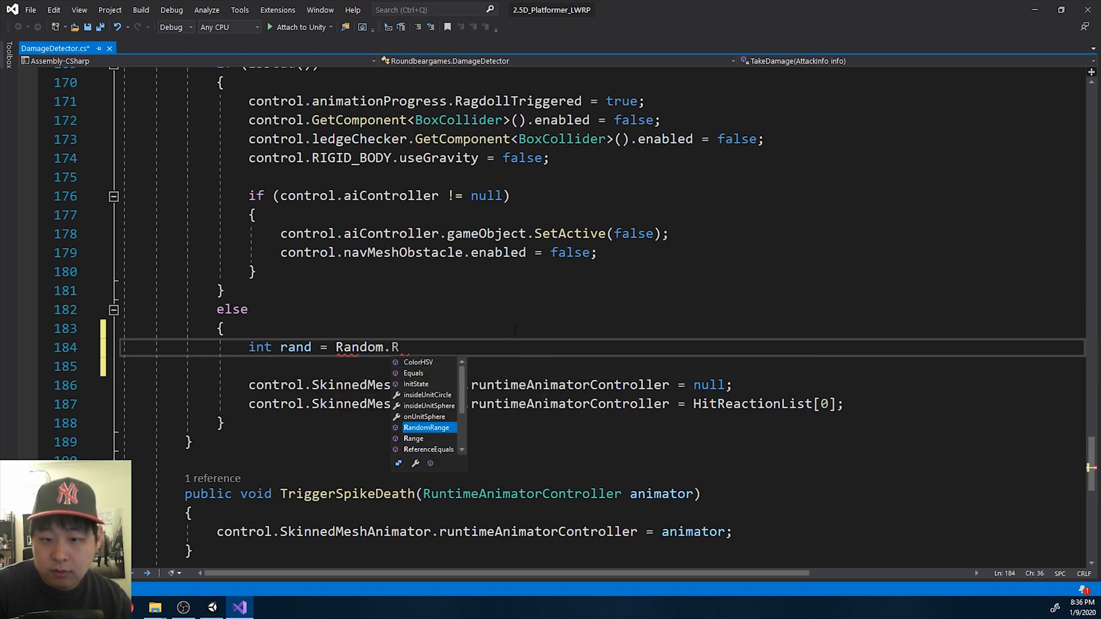
pyautogui.write('andomRange(0,')
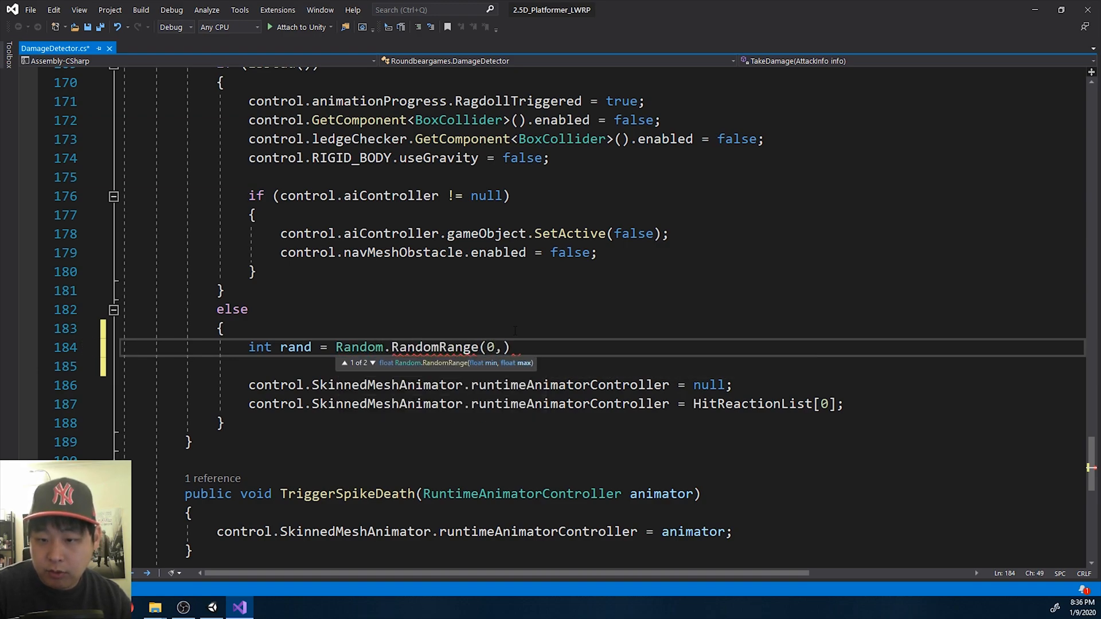
pyautogui.write('HitReactionList.')
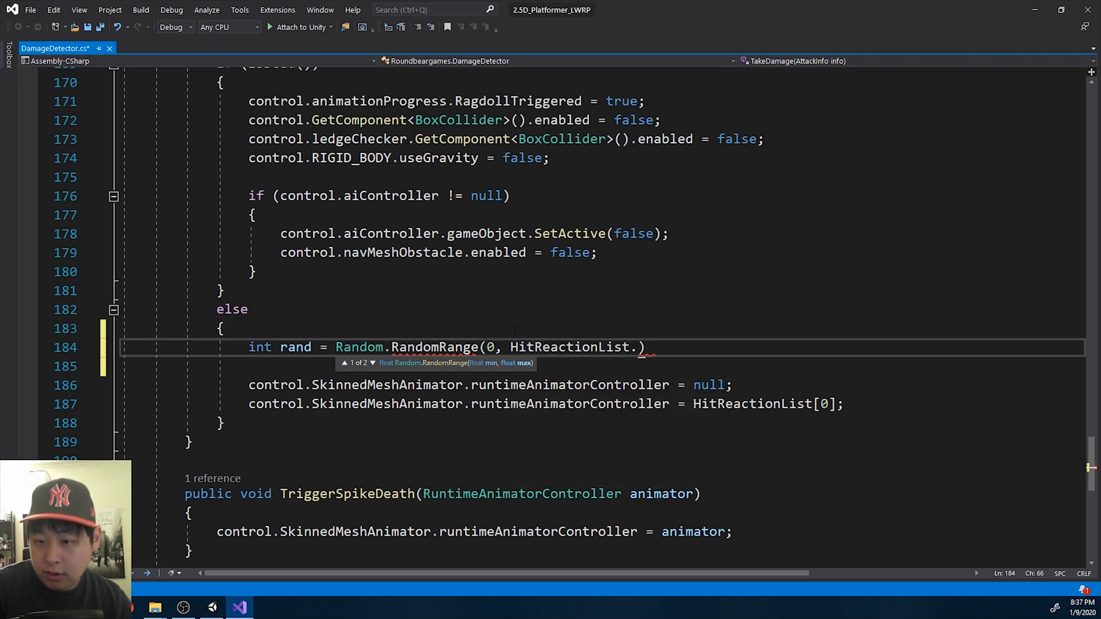
pyautogui.write('Count')
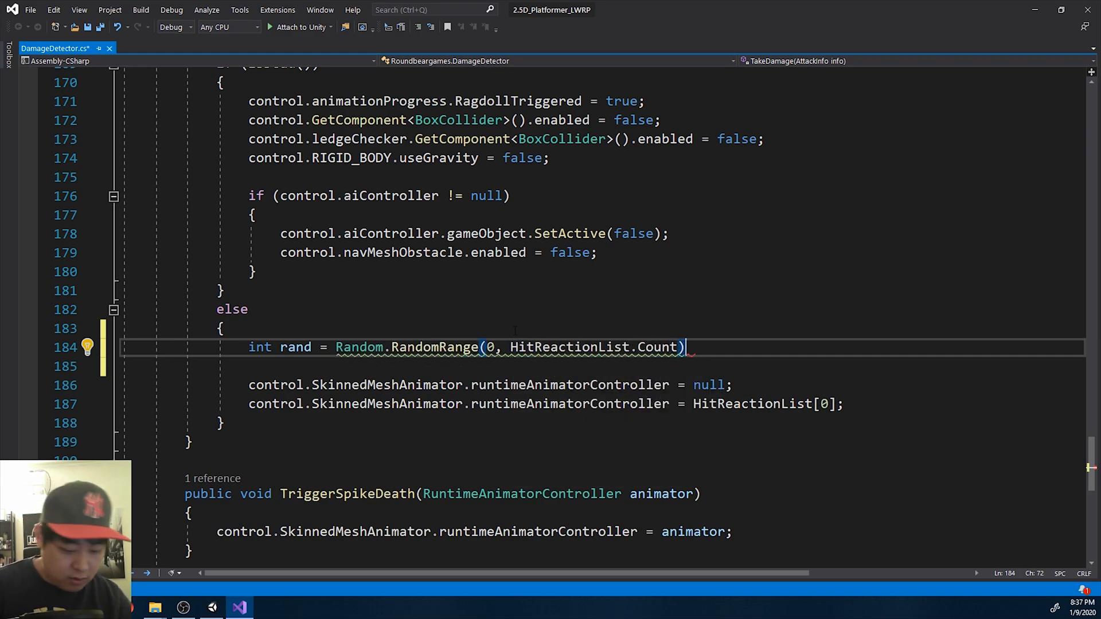
pyautogui.write(';')
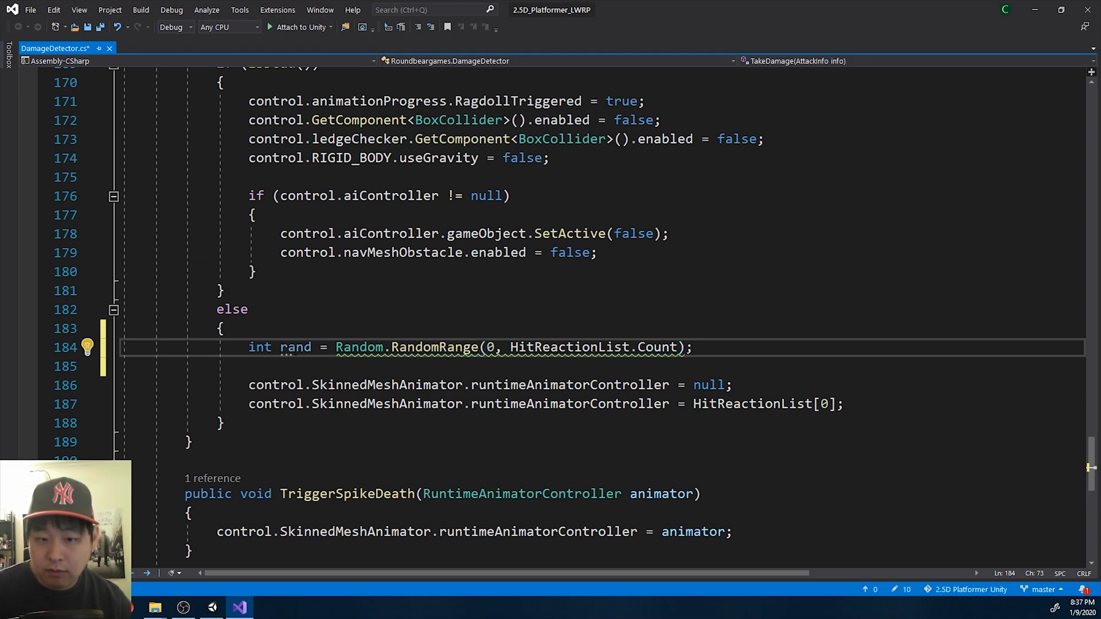
pyautogui.doubleClick(295, 347)
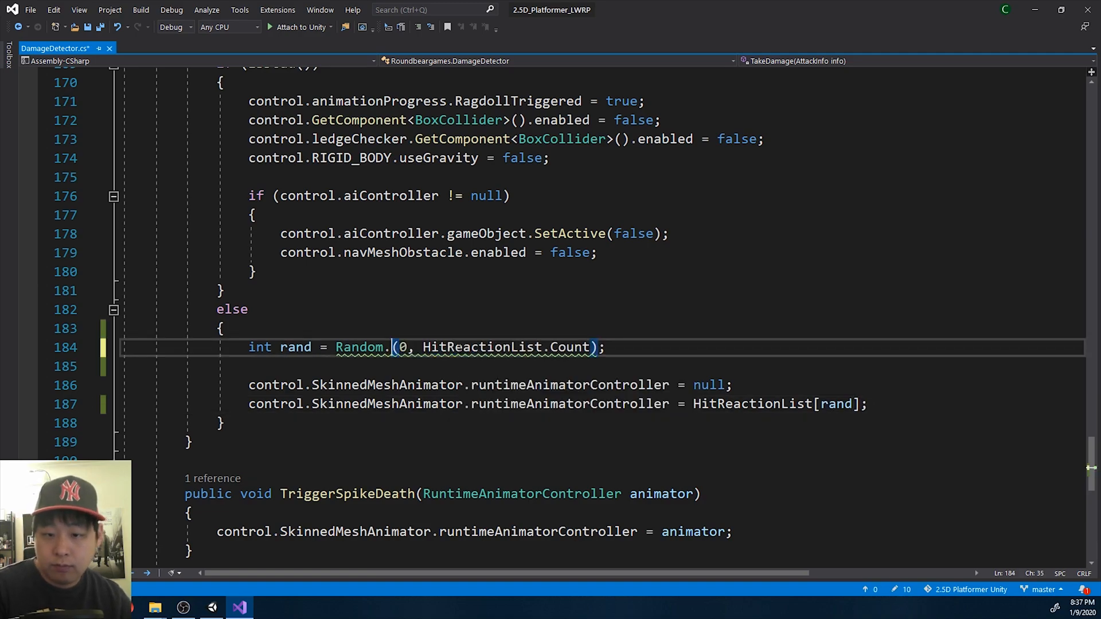
pyautogui.write('Range')
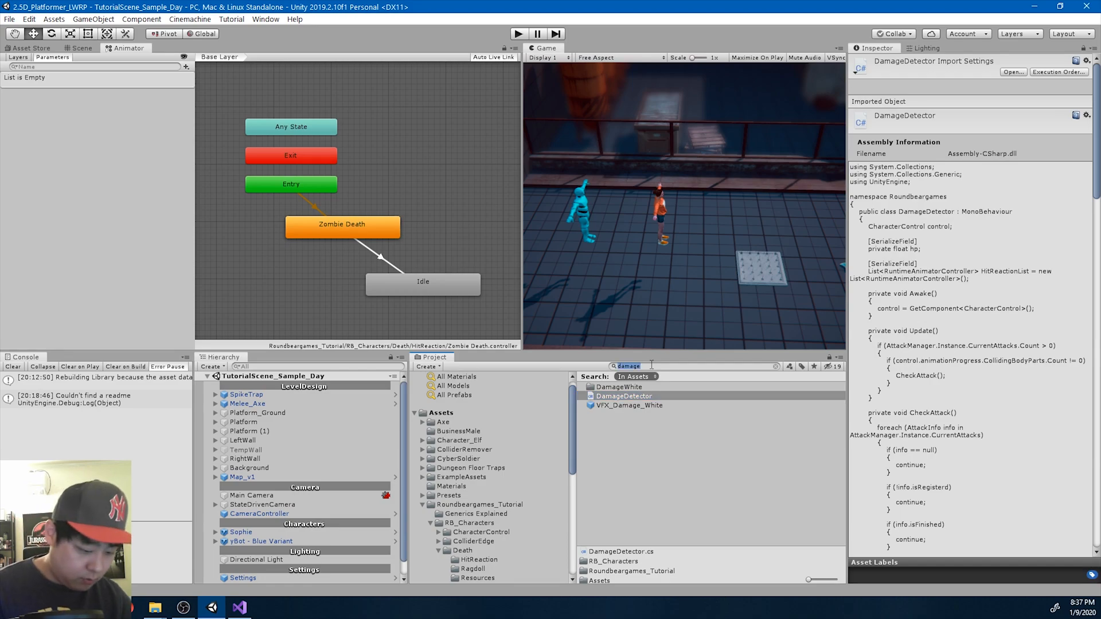
# Resize yBot - Yellow's Hit Reaction List to 2 and set Element 1 to Zombie Death.
pyautogui.write('ybot')
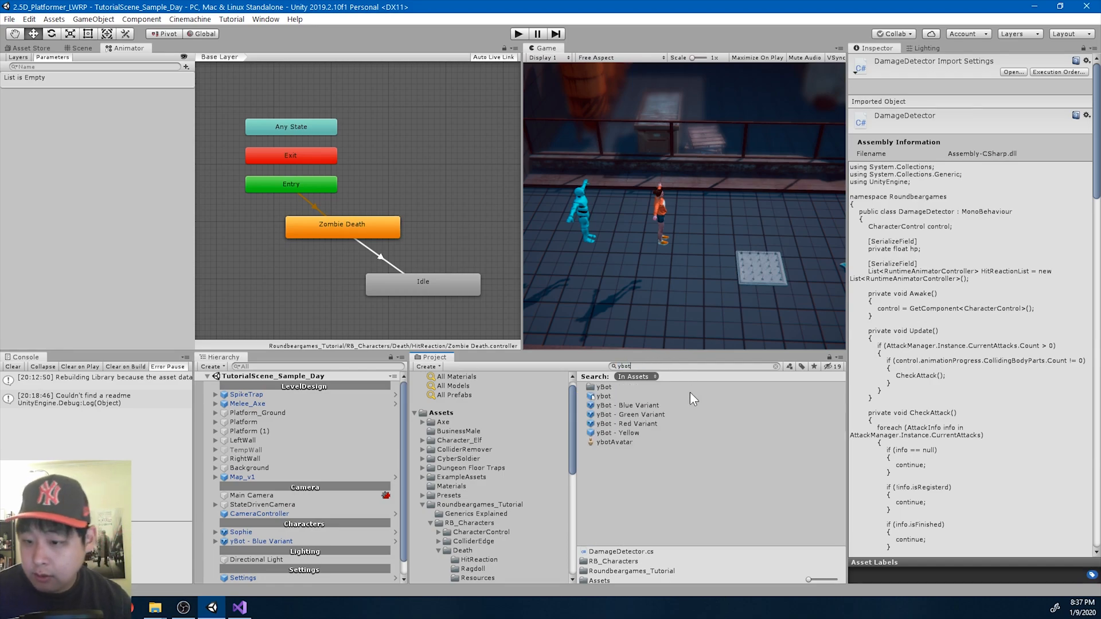
pyautogui.click(618, 432)
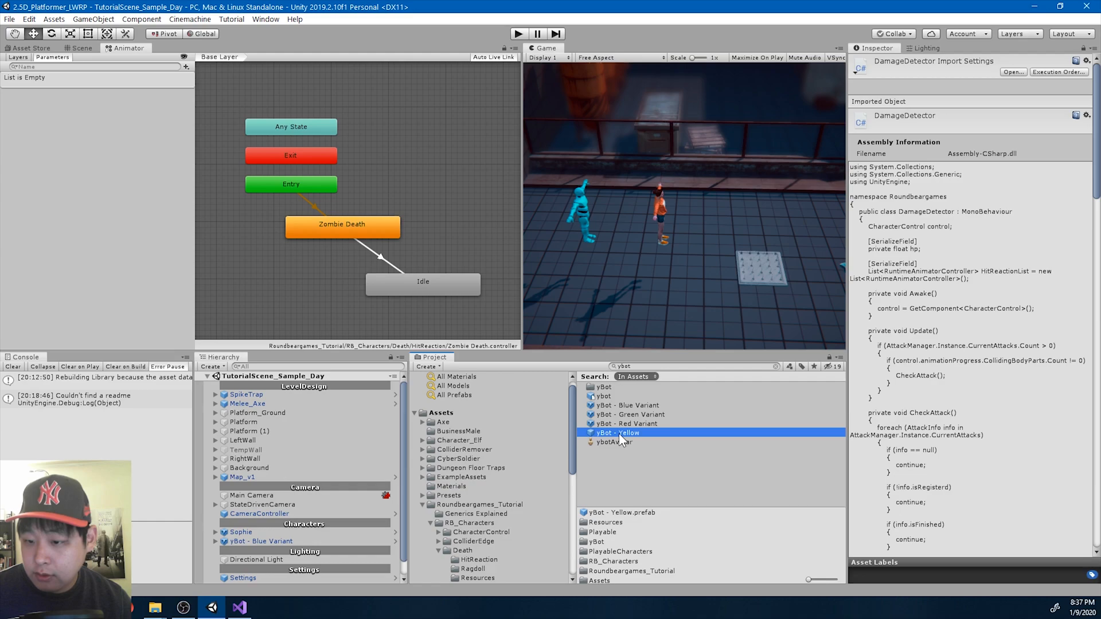
pyautogui.click(618, 432)
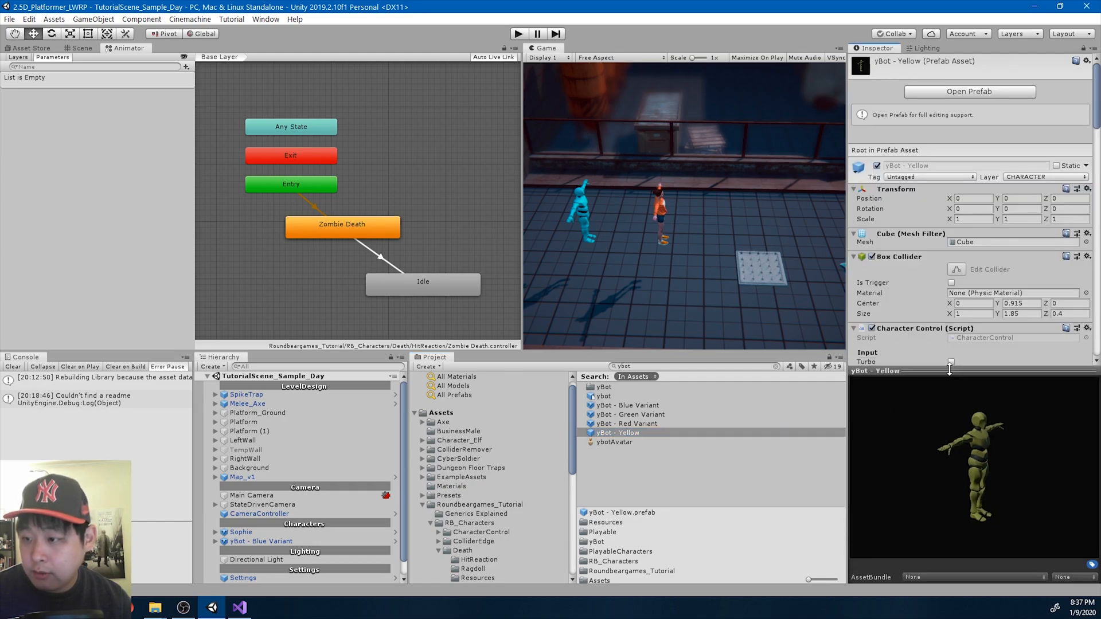
pyautogui.scroll(-3)
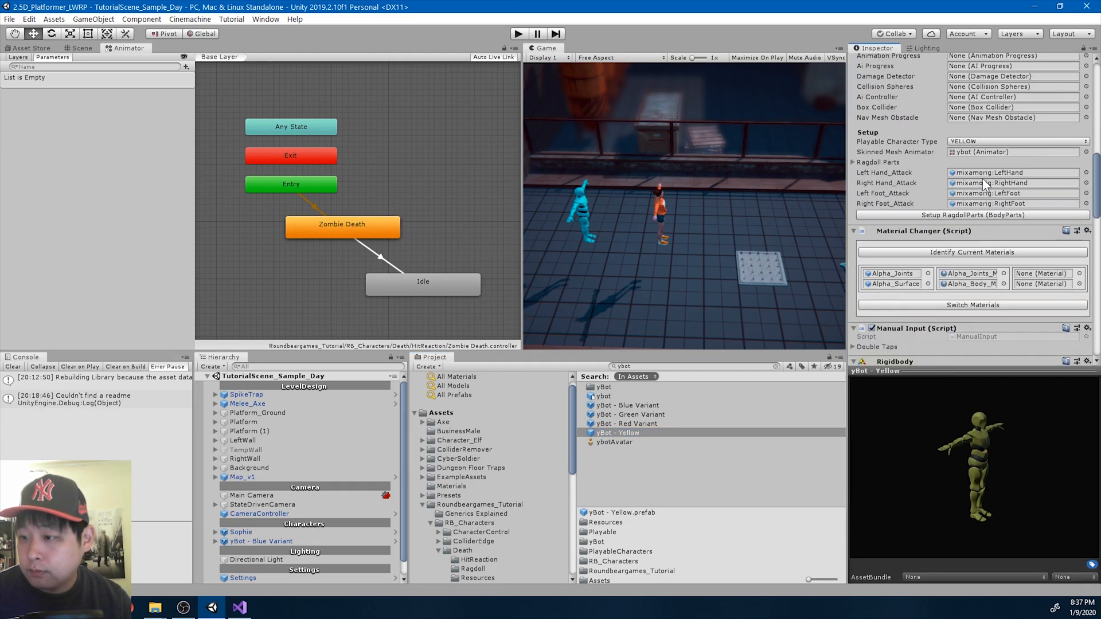
pyautogui.scroll(-3)
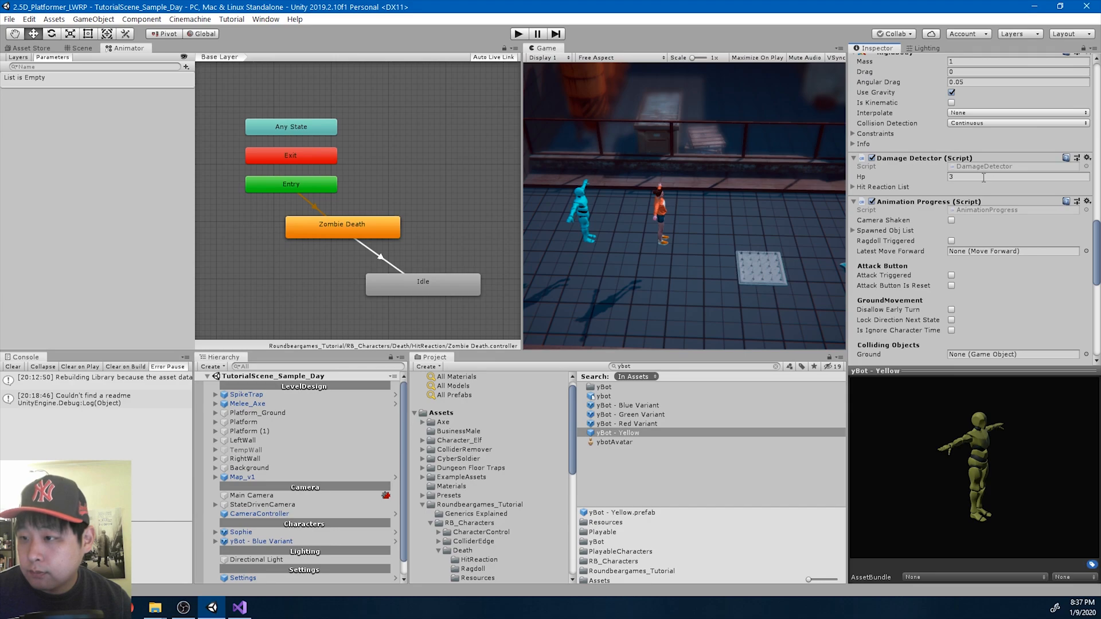
pyautogui.click(853, 187)
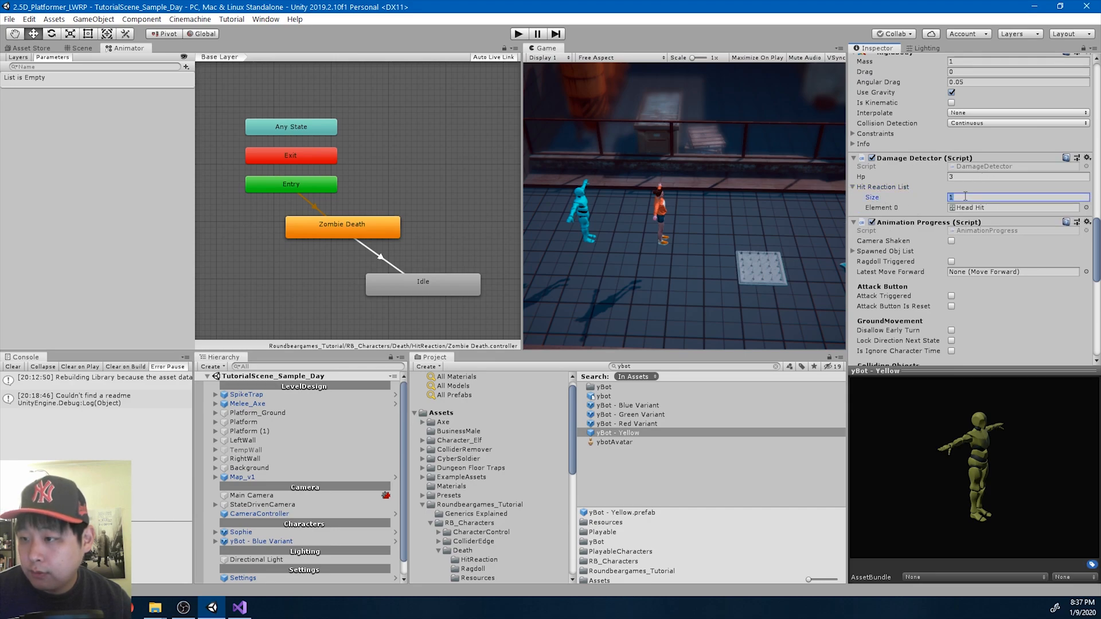
pyautogui.write('2')
pyautogui.write('death')
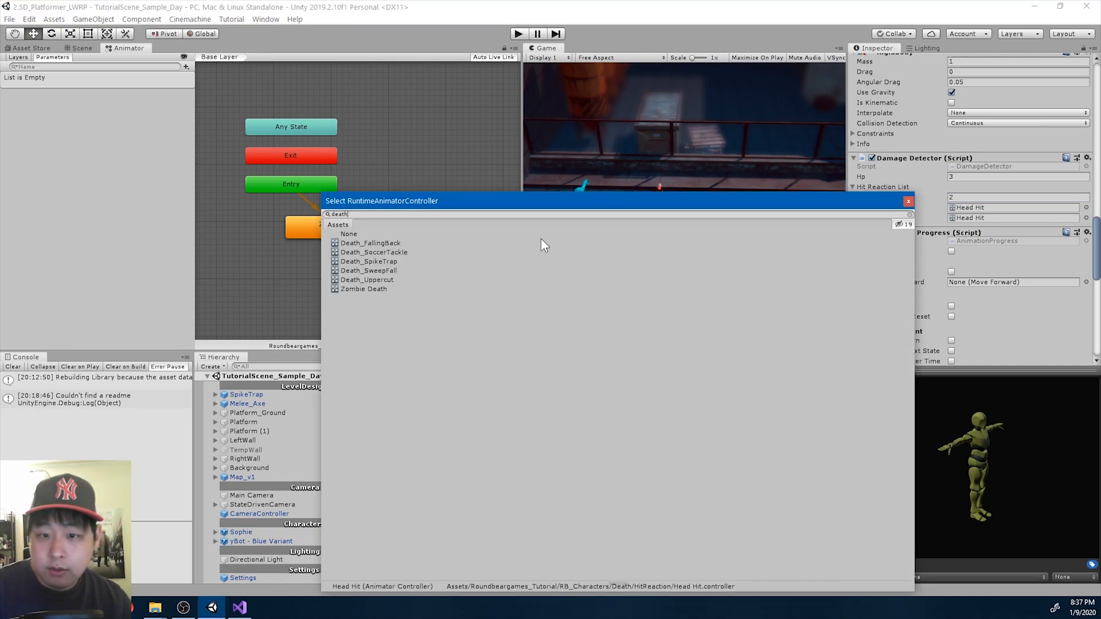
pyautogui.click(364, 289)
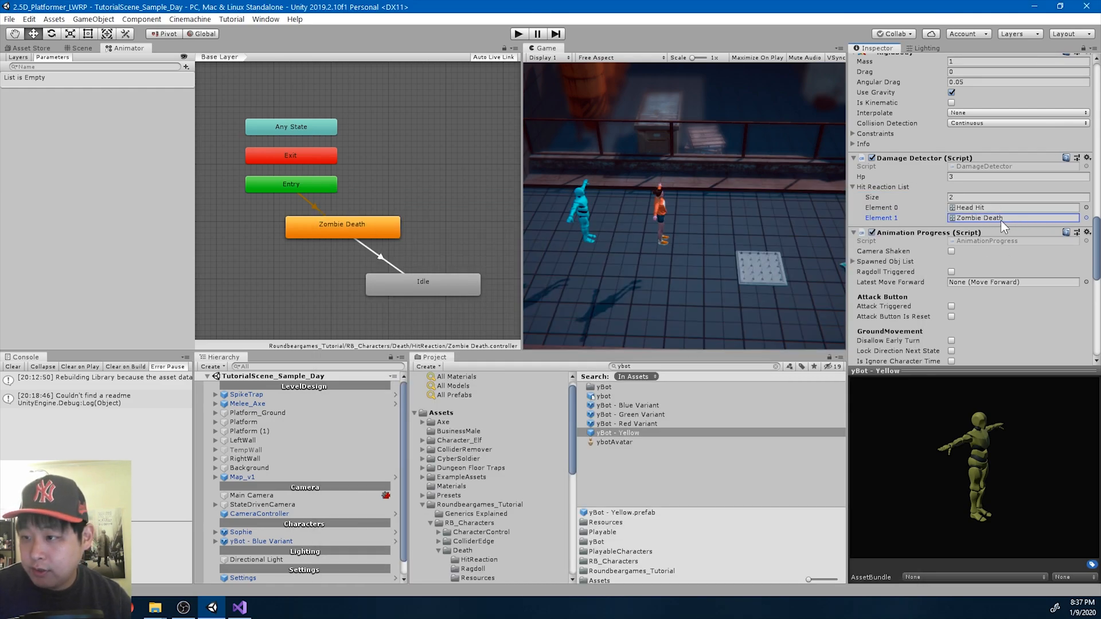
pyautogui.click(241, 531)
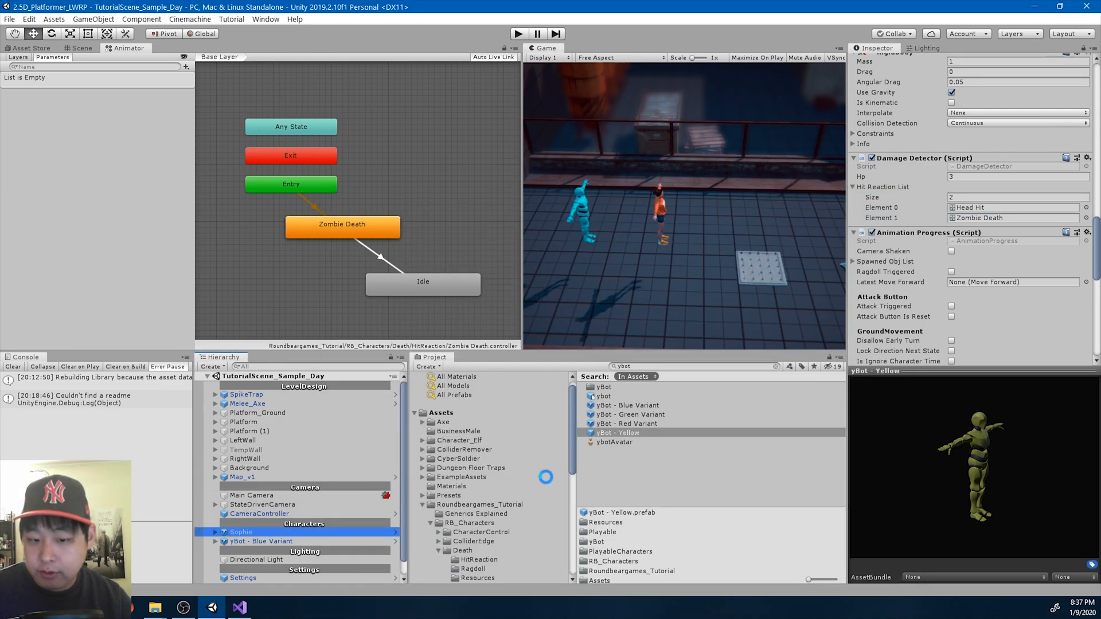
# Watch Sophie knock down yBot in Scene view, stop play, and expand yBot - Blue Variant.
pyautogui.scroll(-3)
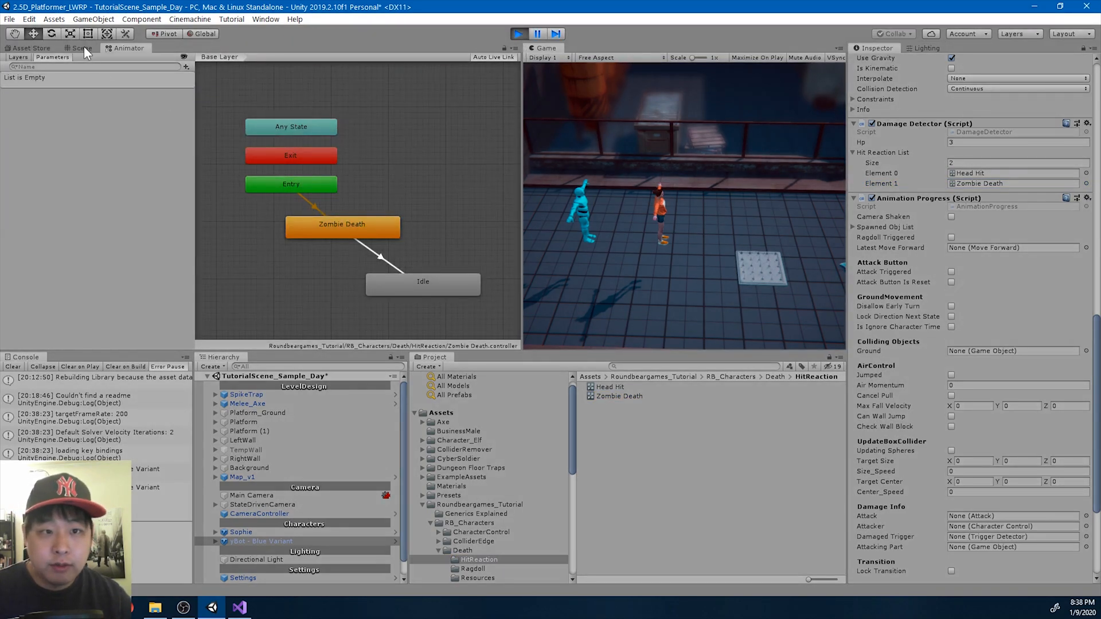
pyautogui.click(82, 47)
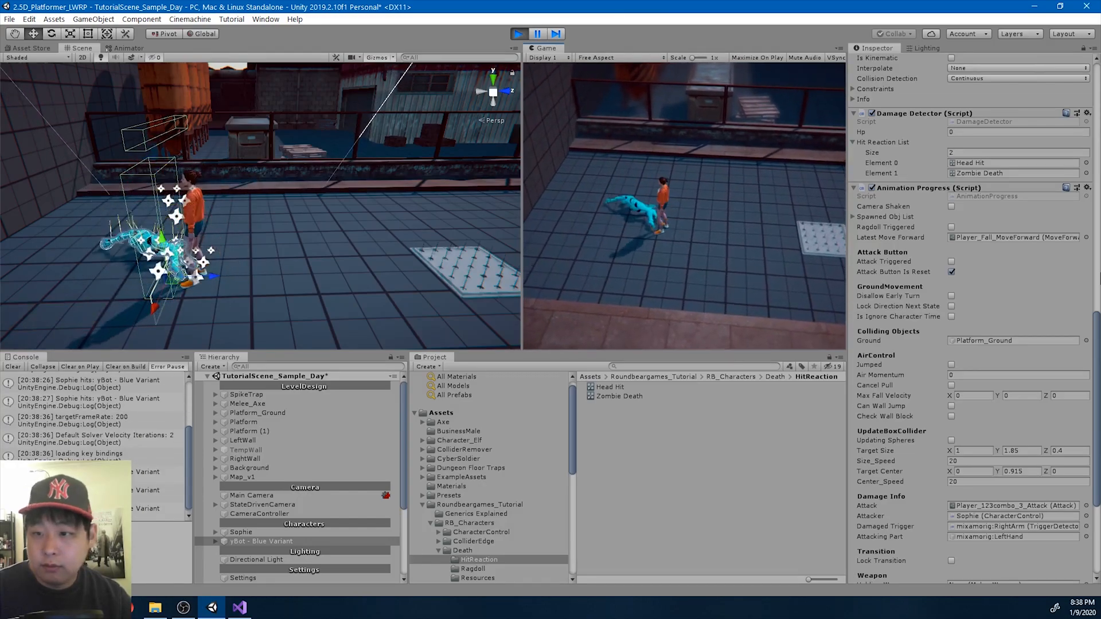
pyautogui.click(551, 33)
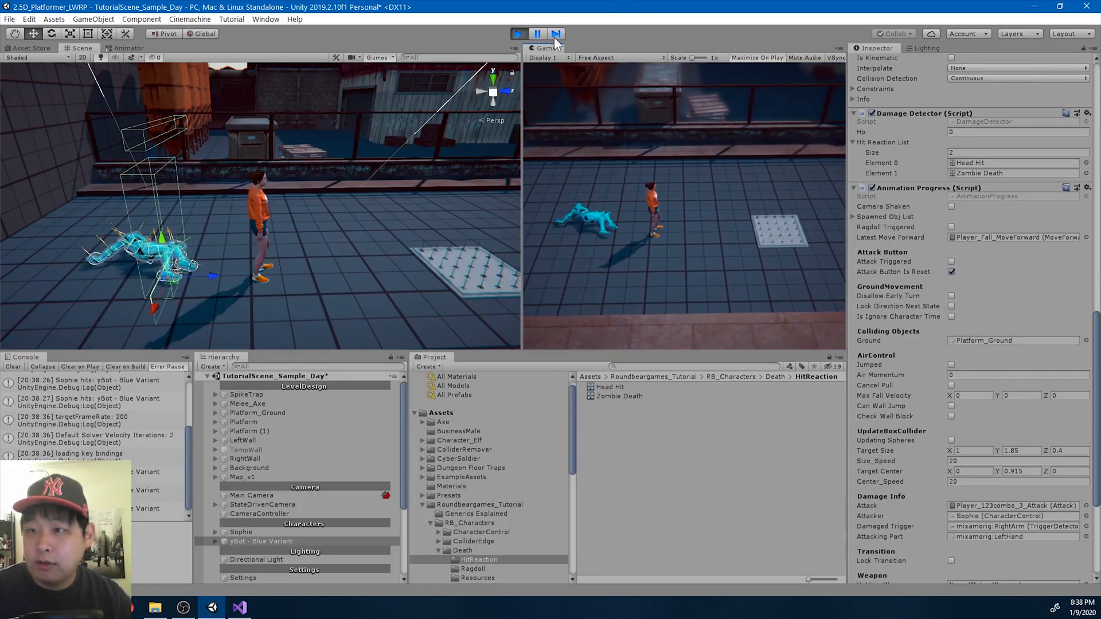
pyautogui.click(555, 33)
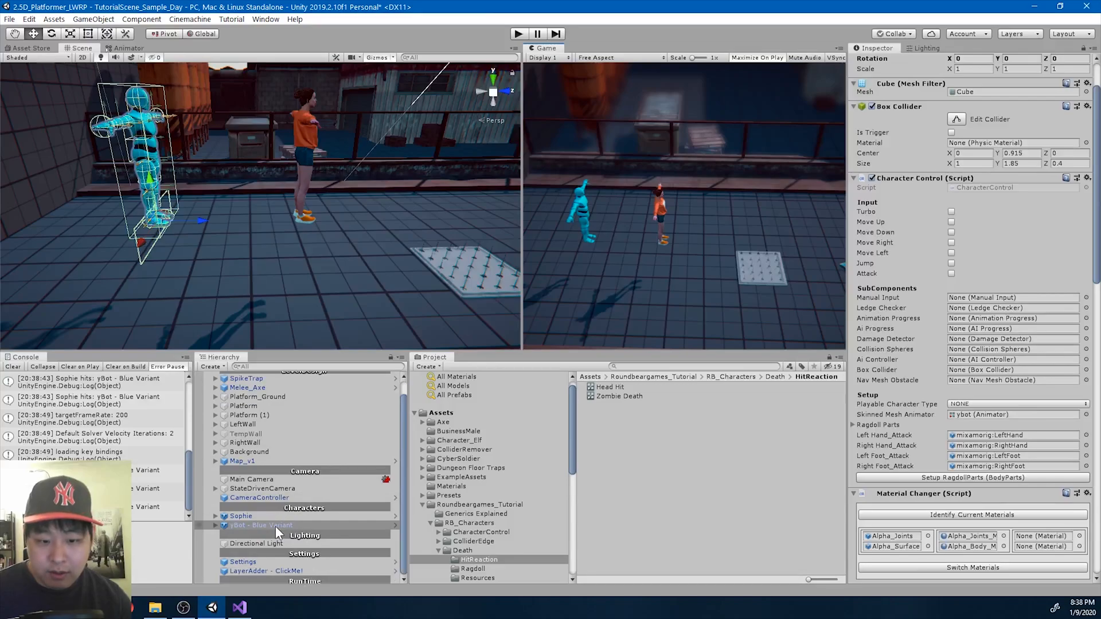
pyautogui.click(242, 506)
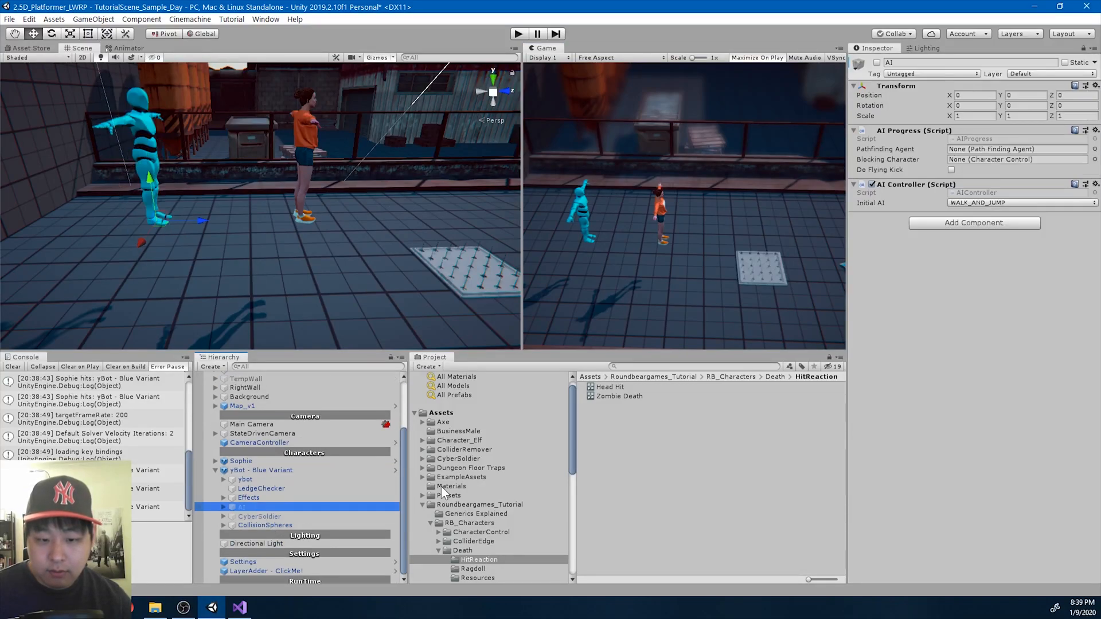